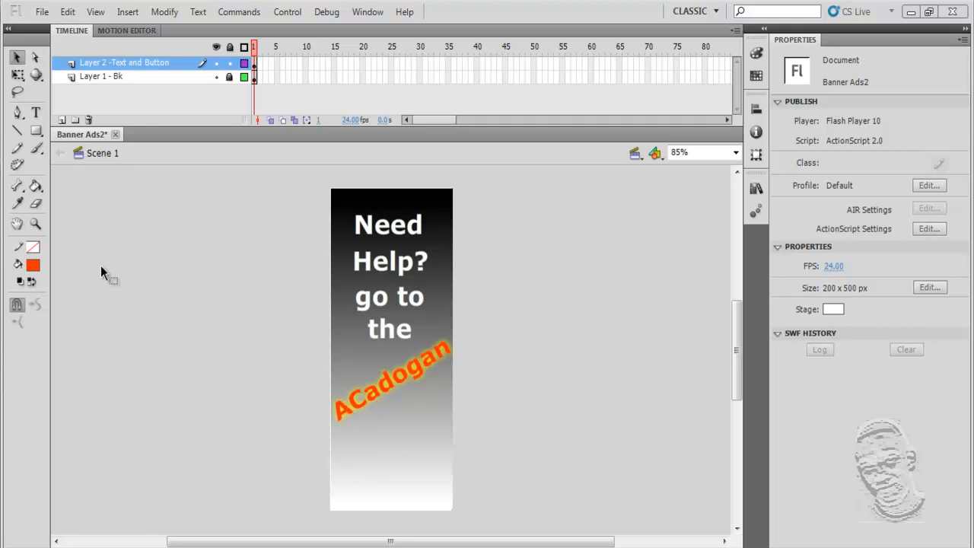
mouse_move(6, 114)
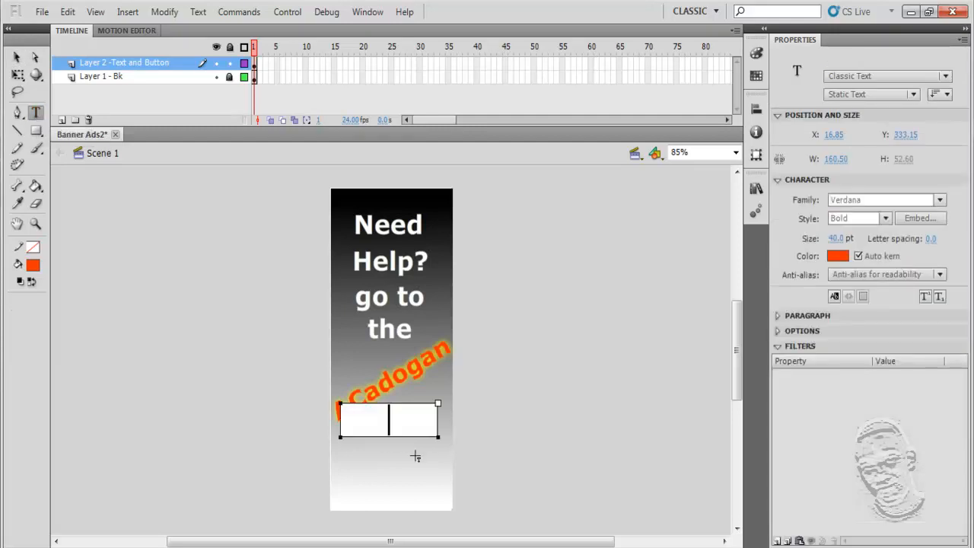
Type FORUM, place it at the bottom of the banner, and color it navy
type("FORUM")
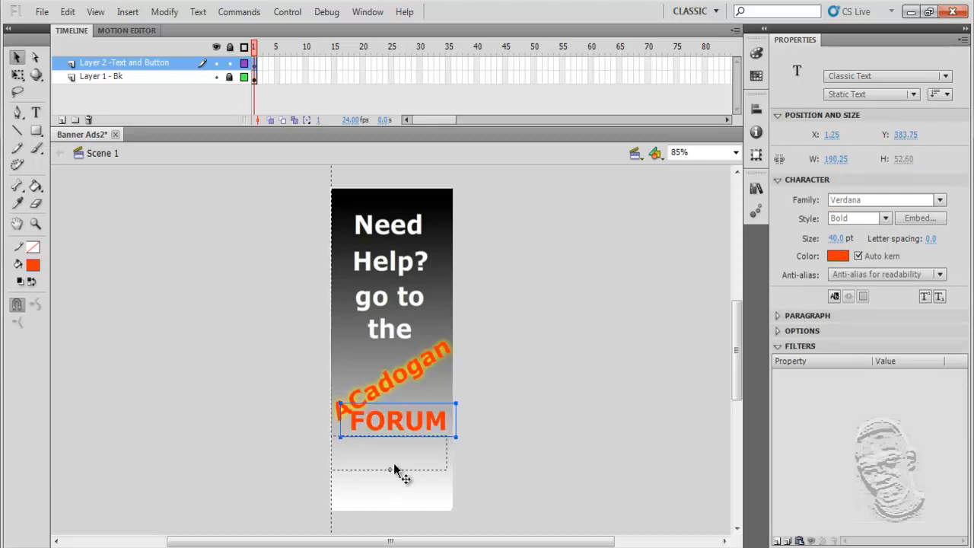
left_click_drag(396, 420, 390, 452)
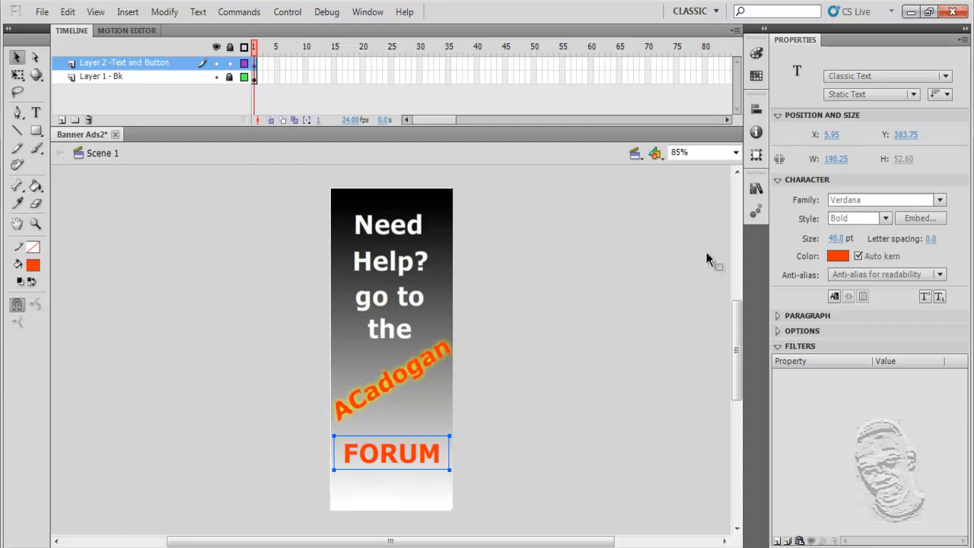
left_click(837, 256)
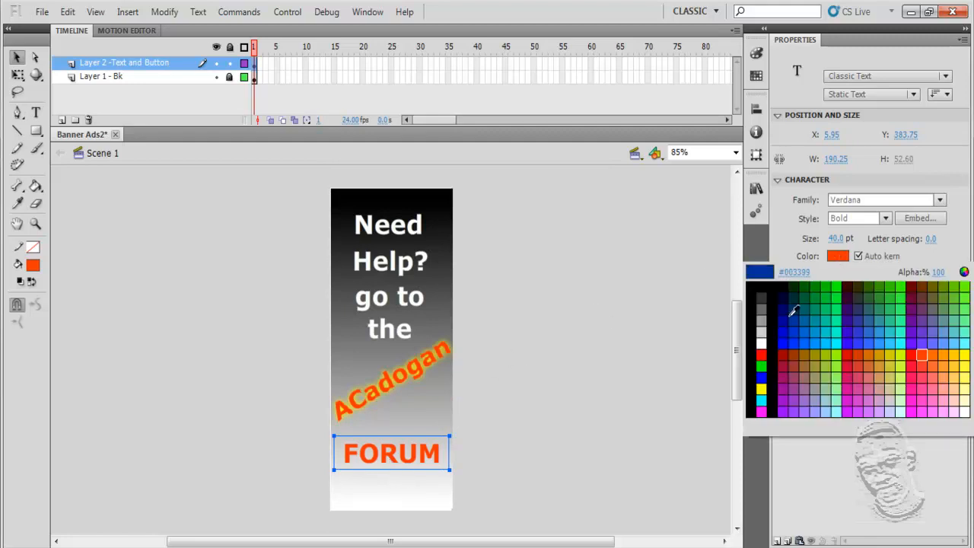
left_click(789, 299)
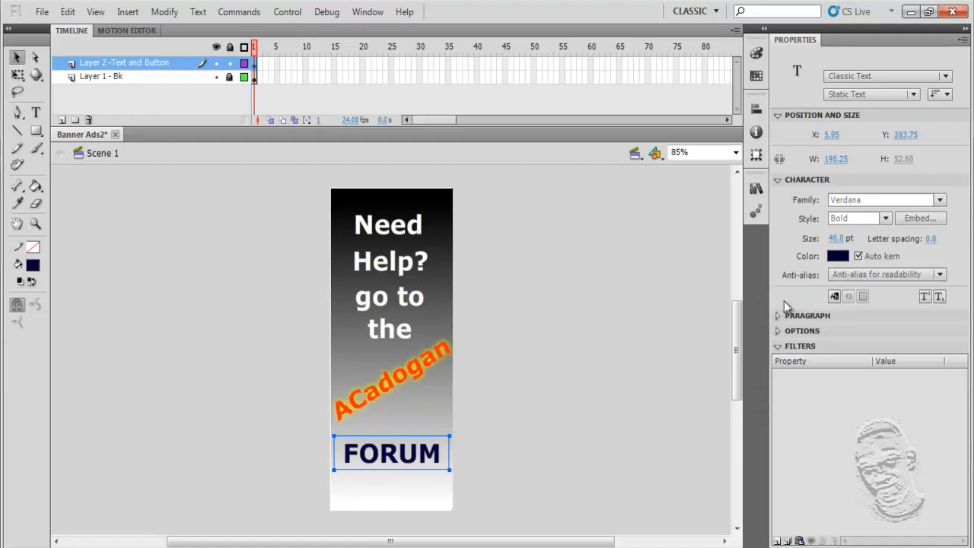
mouse_move(68, 12)
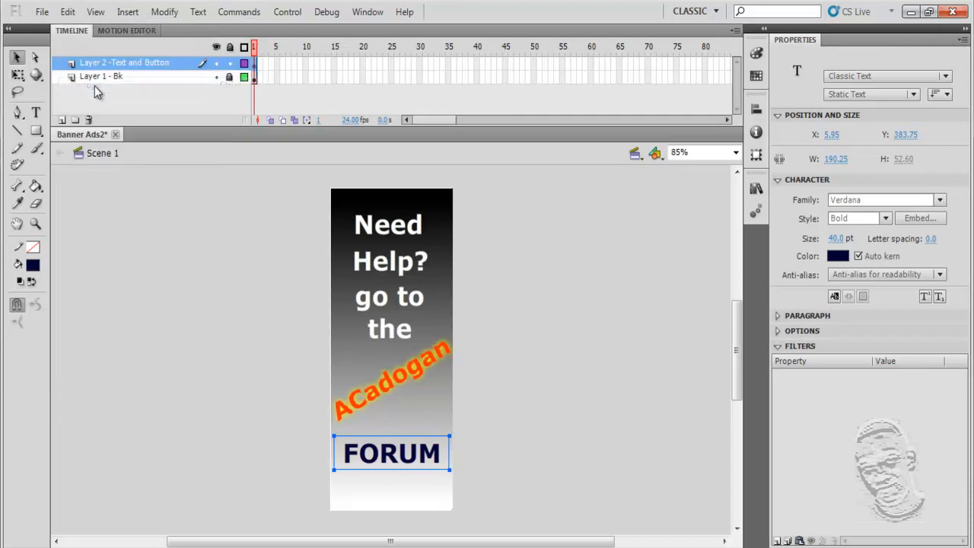
Paste a copy of FORUM in place, make it grey, and position it beneath the navy word
left_click(68, 12)
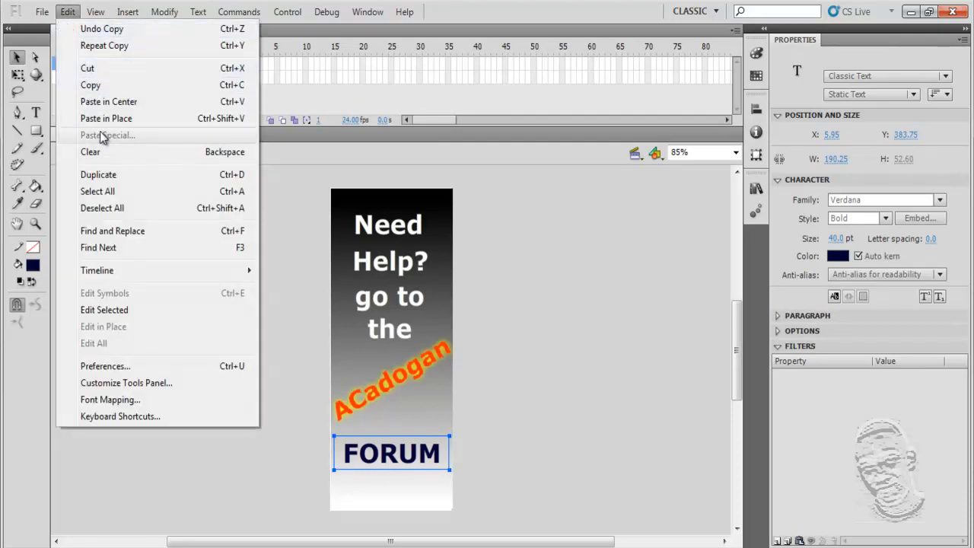
mouse_move(108, 101)
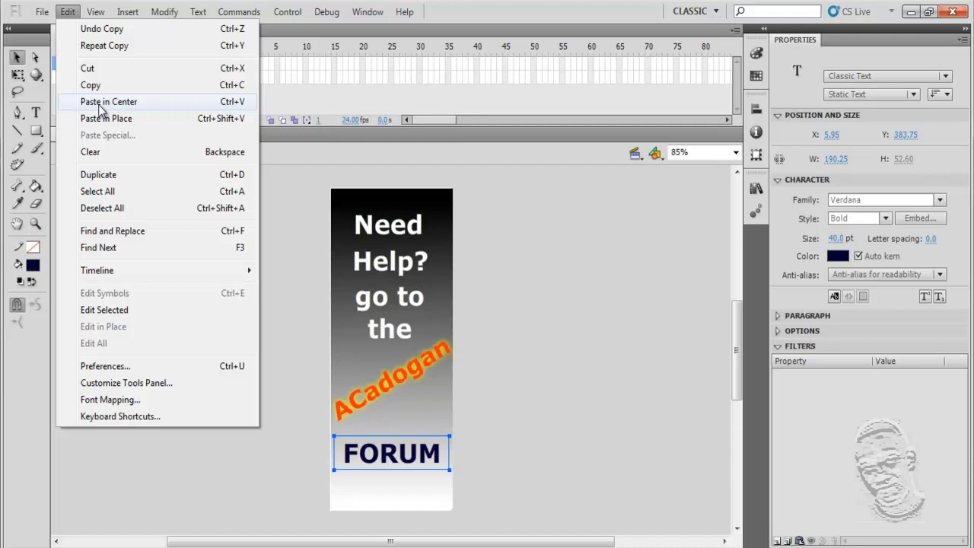
mouse_move(106, 118)
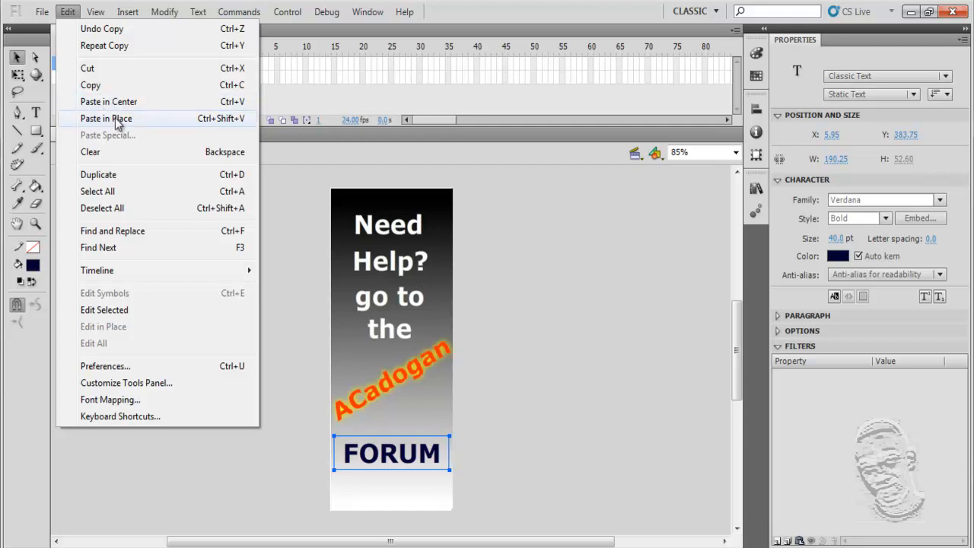
left_click(105, 118)
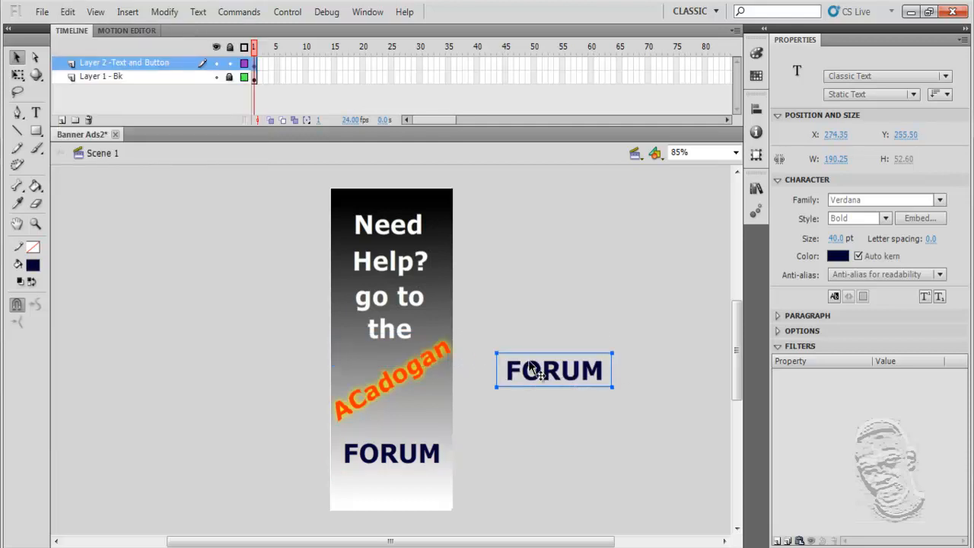
left_click(837, 256)
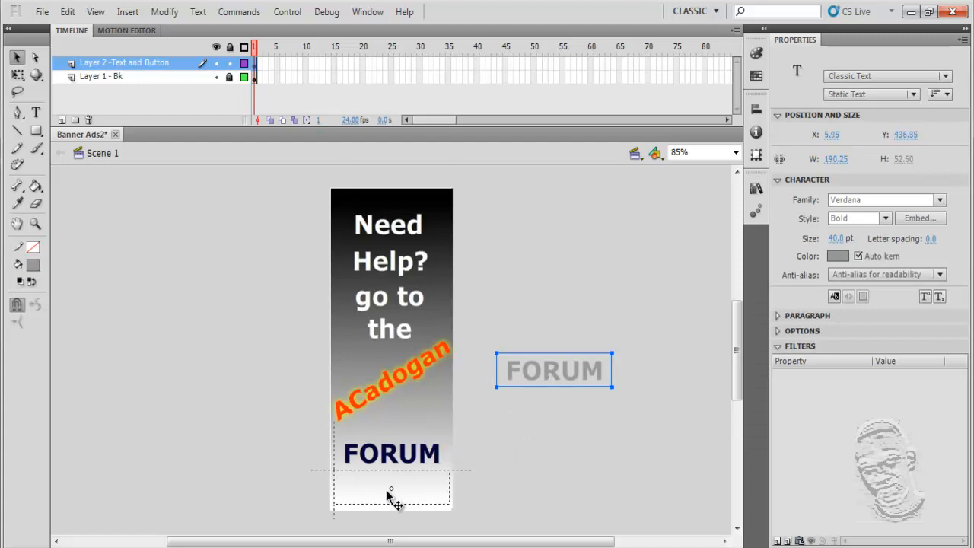
left_click_drag(553, 371, 391, 479)
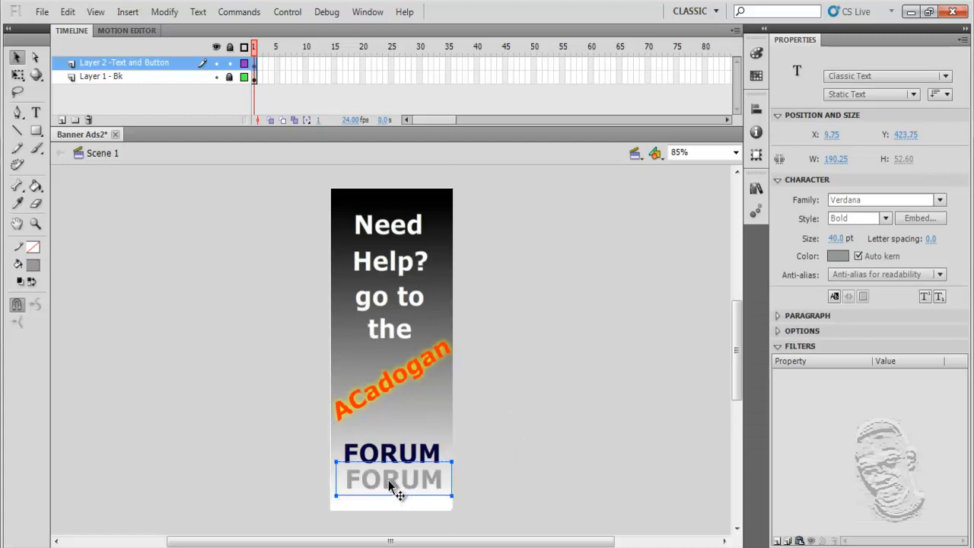
left_click_drag(392, 479, 392, 468)
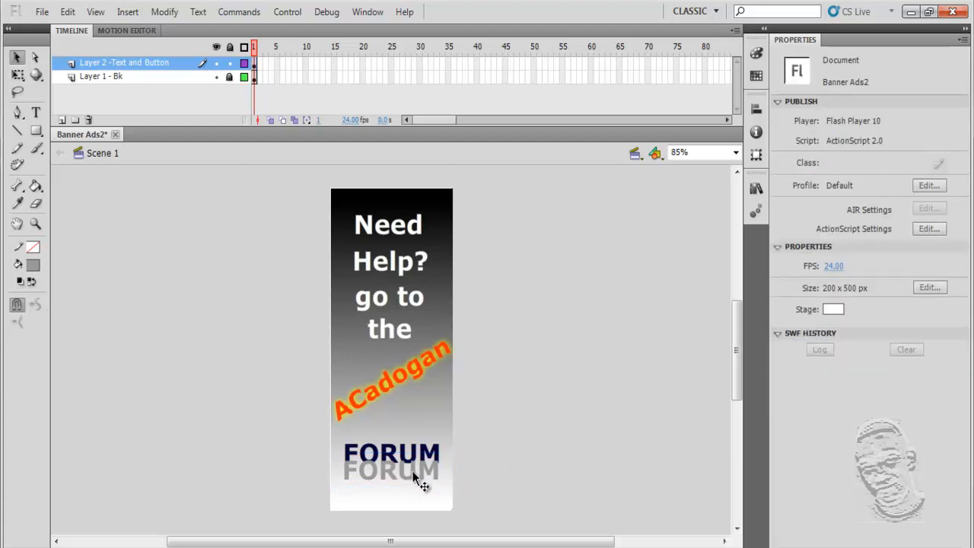
Flip the grey FORUM copy vertically with Modify > Transform > Flip Vertical
left_click(390, 469)
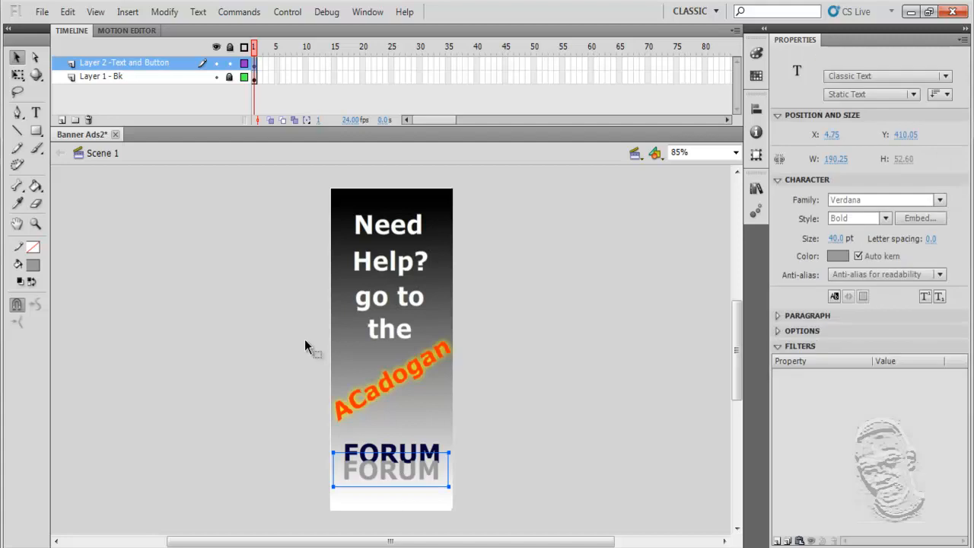
left_click(164, 12)
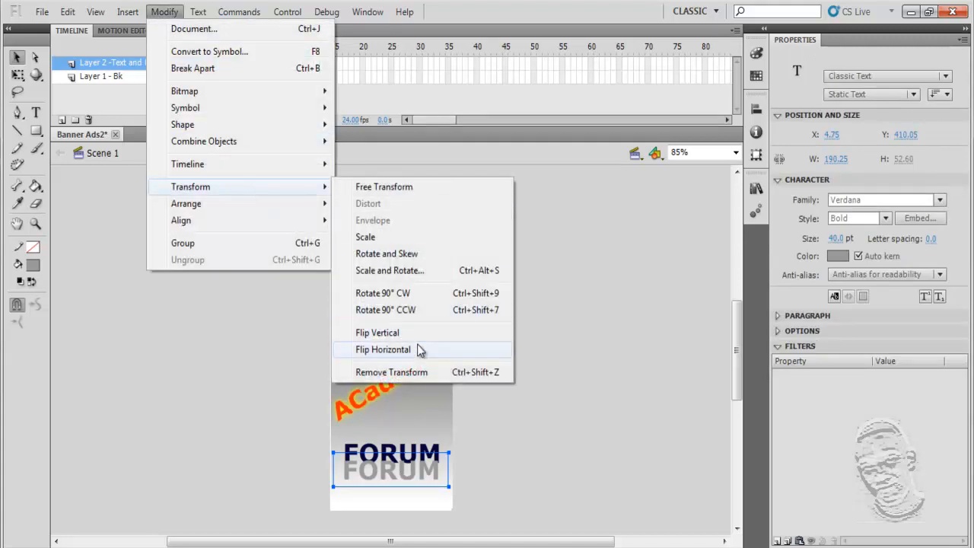
left_click(383, 349)
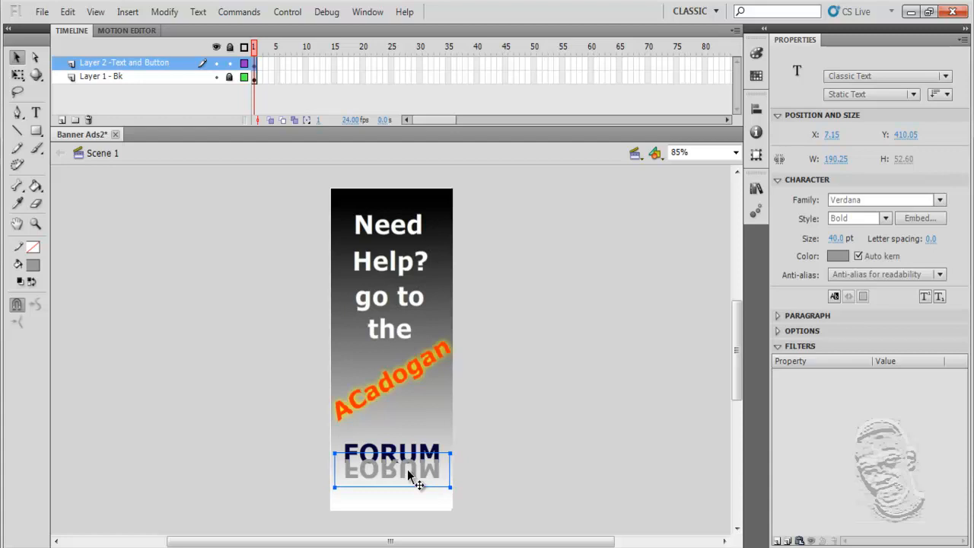
mouse_move(163, 133)
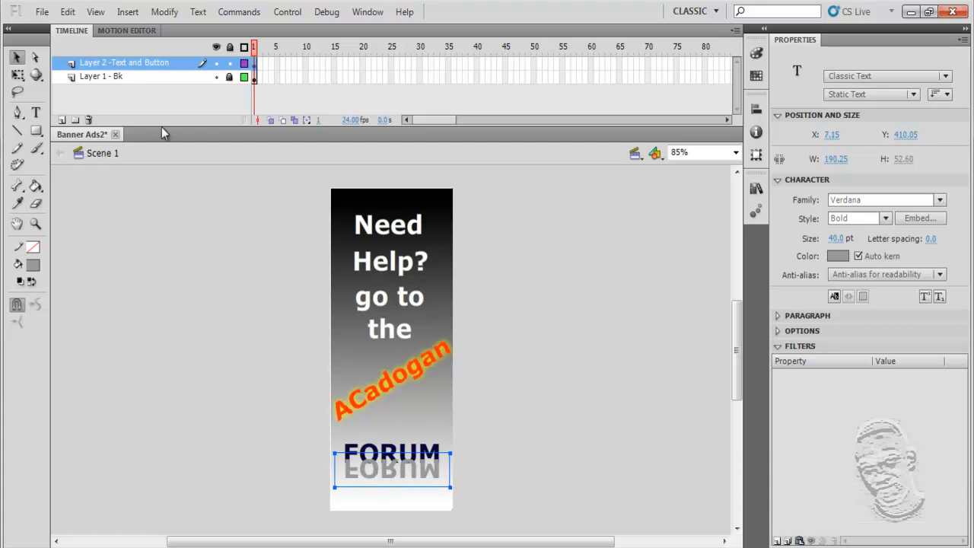
Send the flipped grey copy backward behind the navy FORUM and deselect
left_click(164, 11)
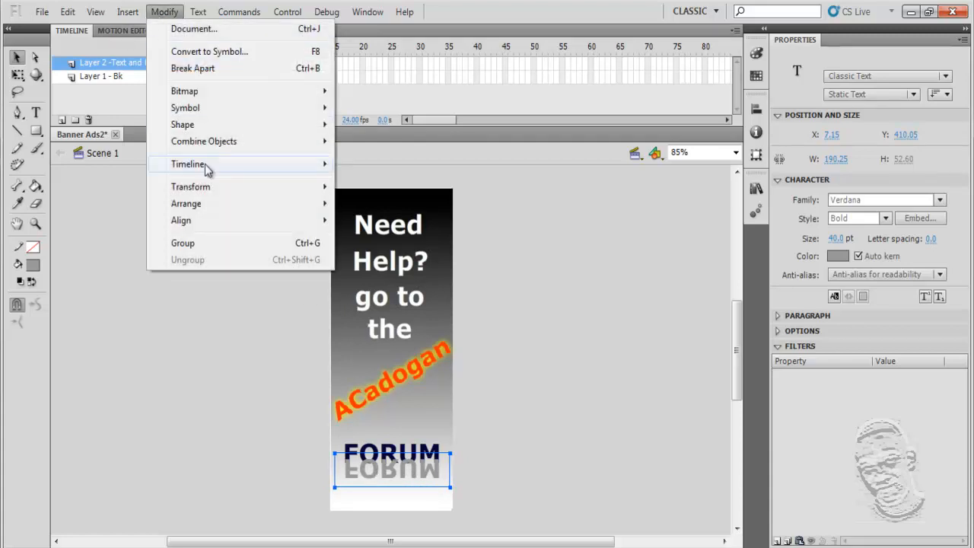
mouse_move(186, 203)
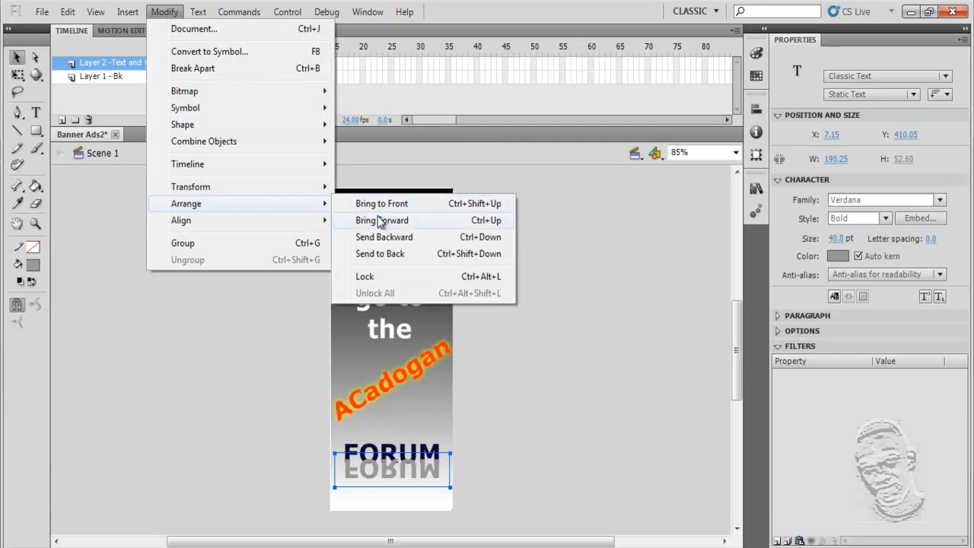
mouse_move(391, 242)
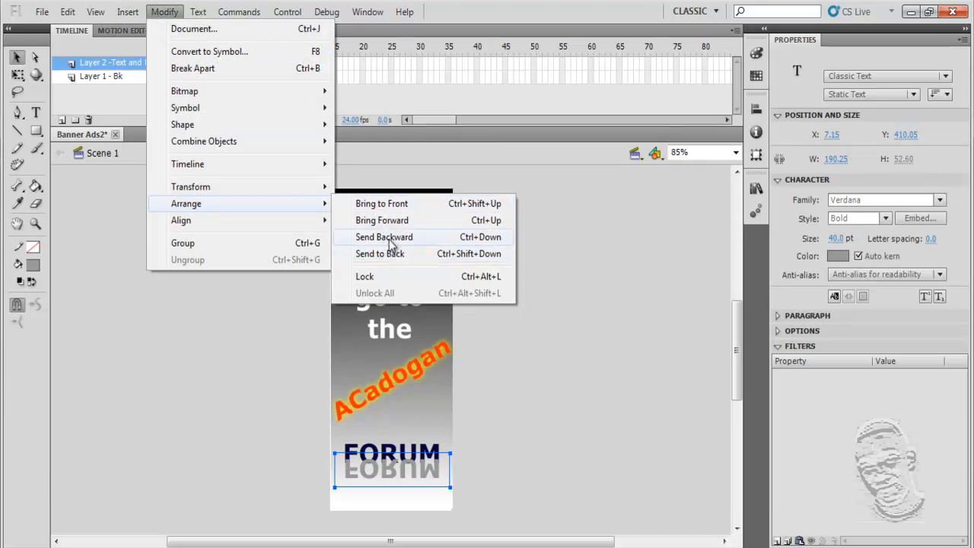
left_click(384, 237)
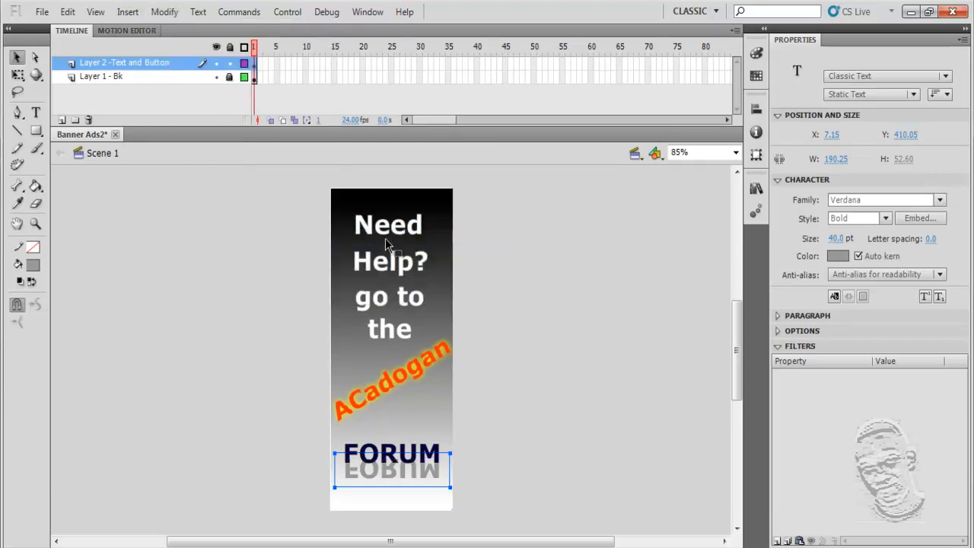
left_click(559, 478)
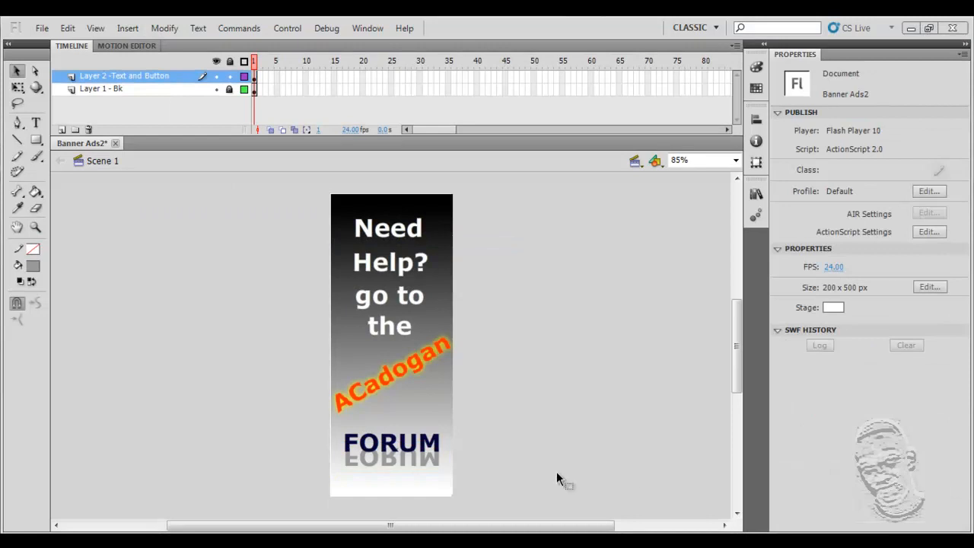
mouse_move(392, 461)
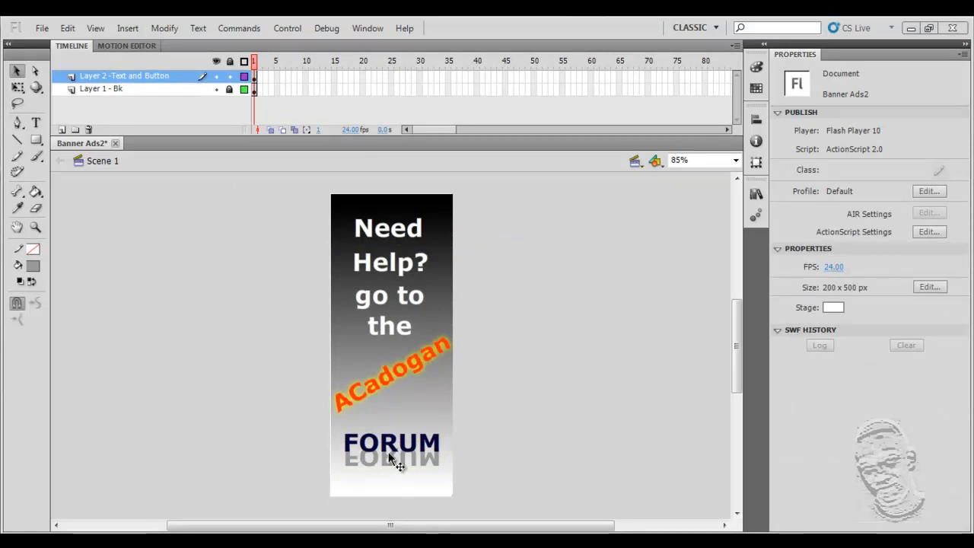
mouse_move(373, 457)
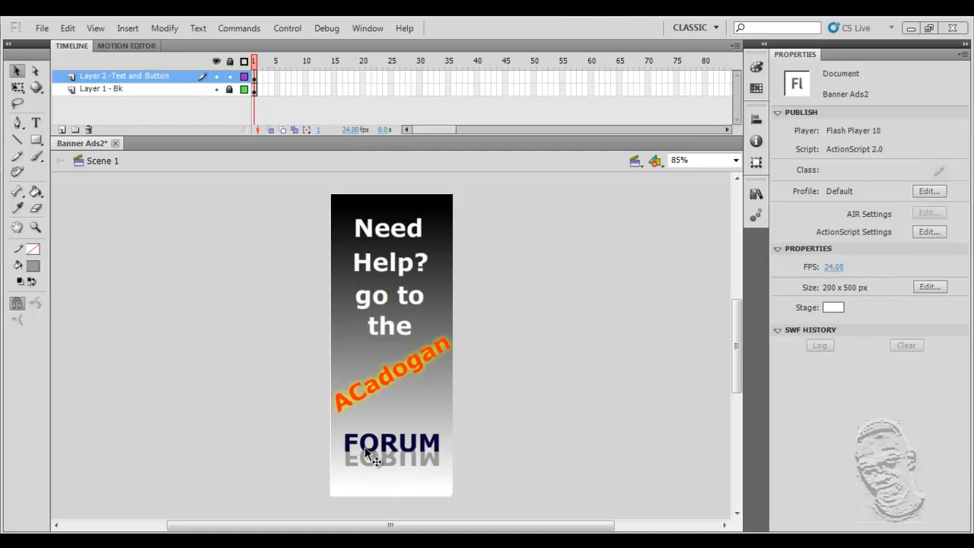
mouse_move(405, 439)
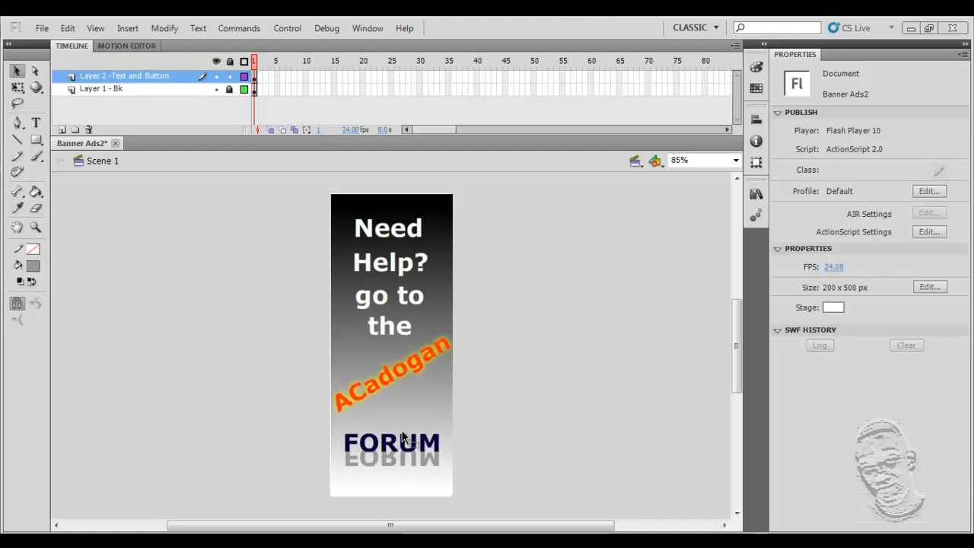
mouse_move(262, 32)
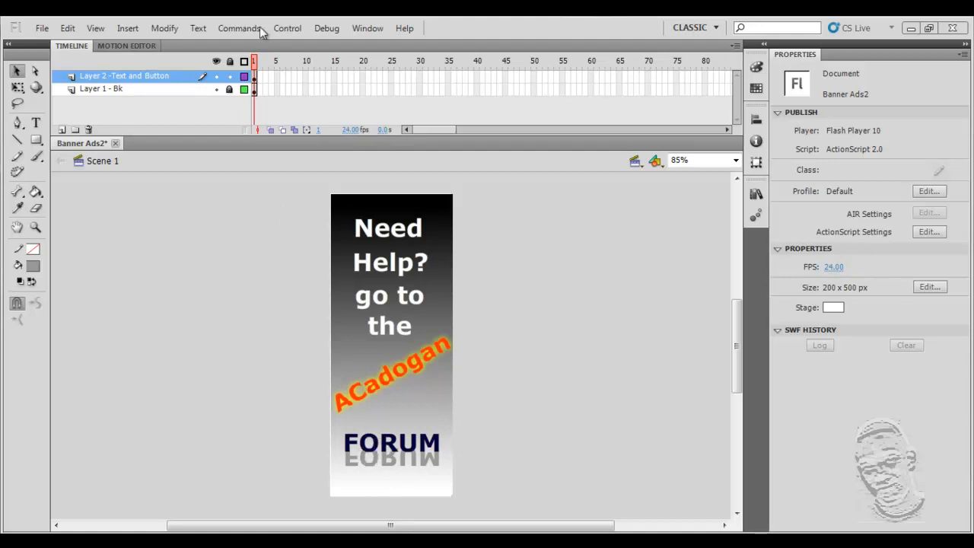
Select both FORUM words together and bring up the Modify menu
left_click(287, 28)
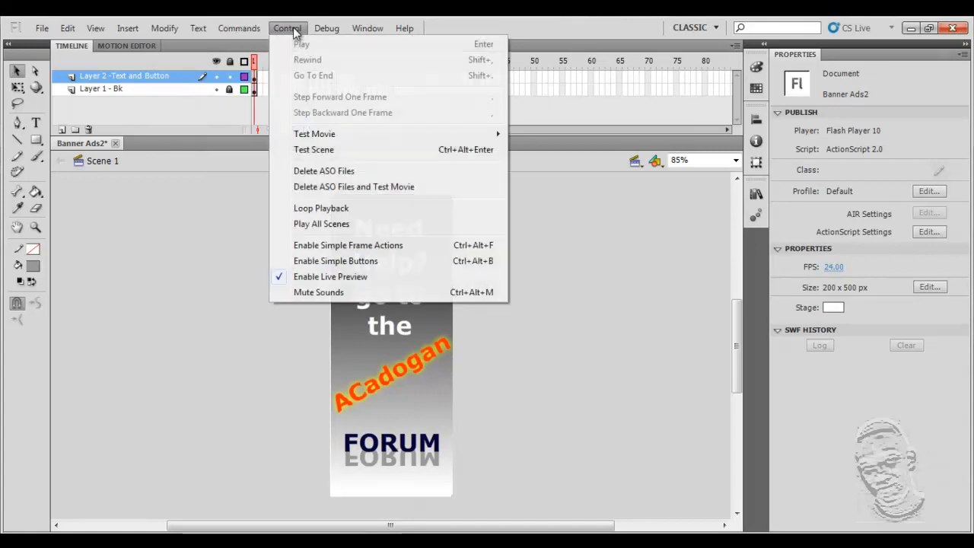
left_click(165, 28)
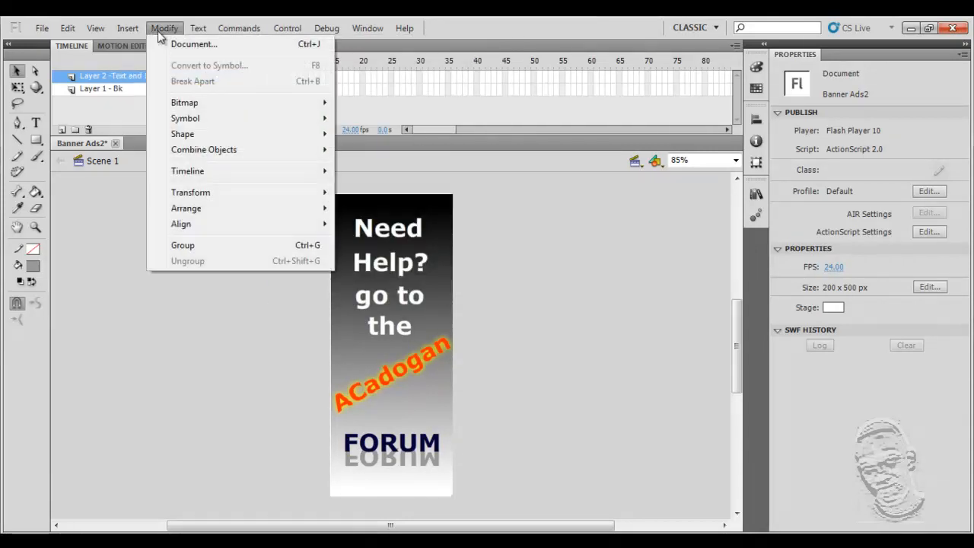
left_click(438, 449)
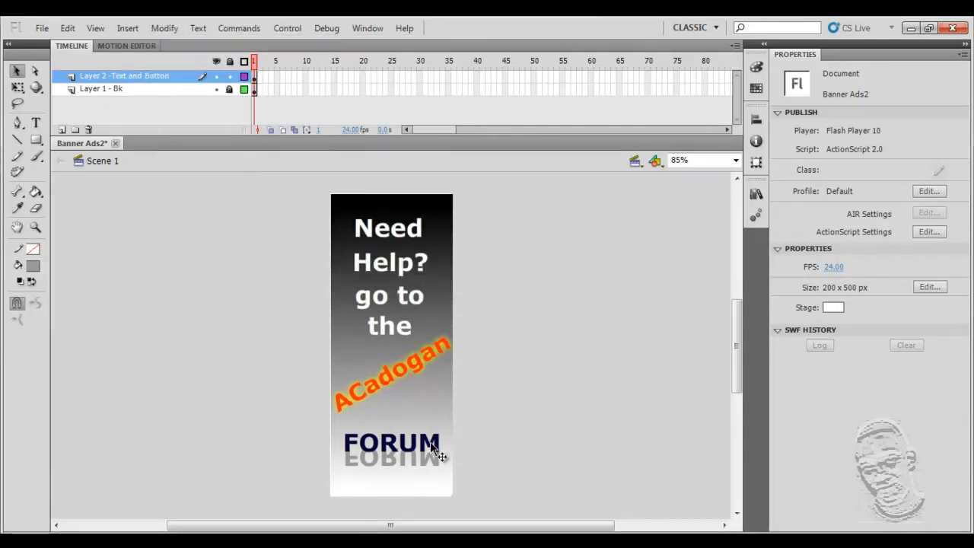
left_click(392, 442)
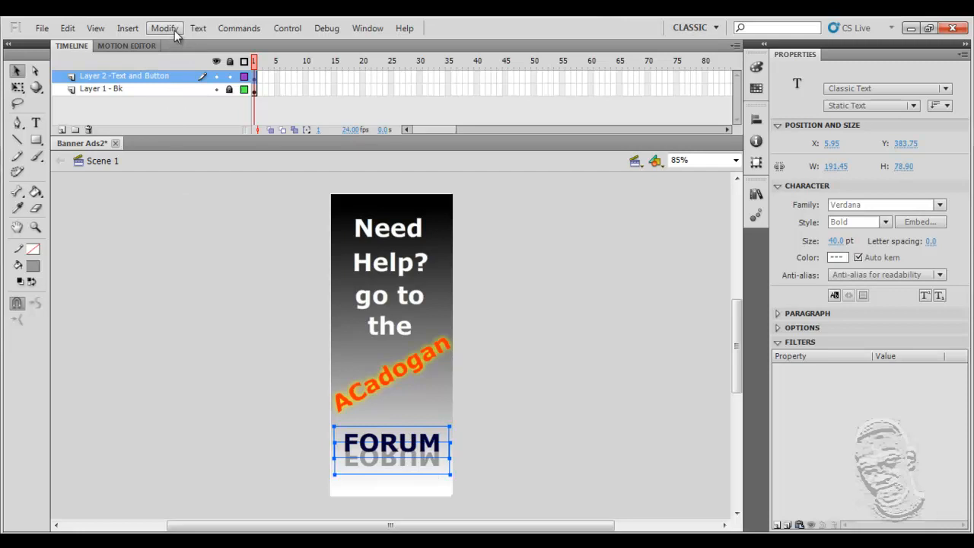
left_click(164, 29)
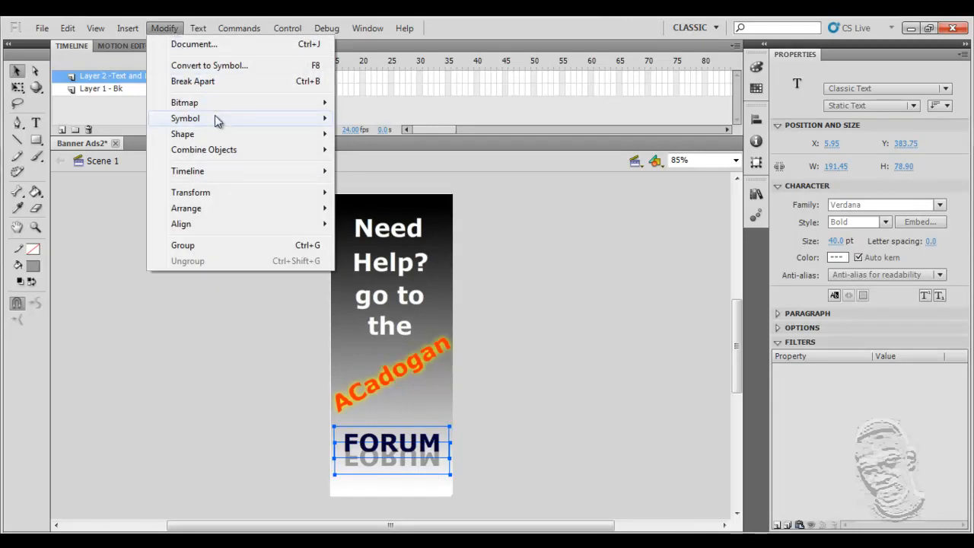
mouse_move(219, 124)
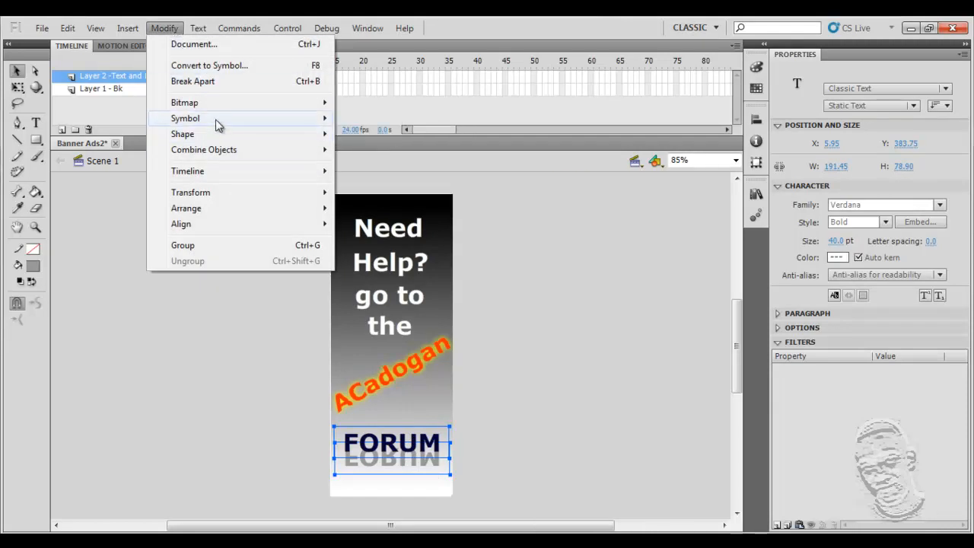
mouse_move(223, 66)
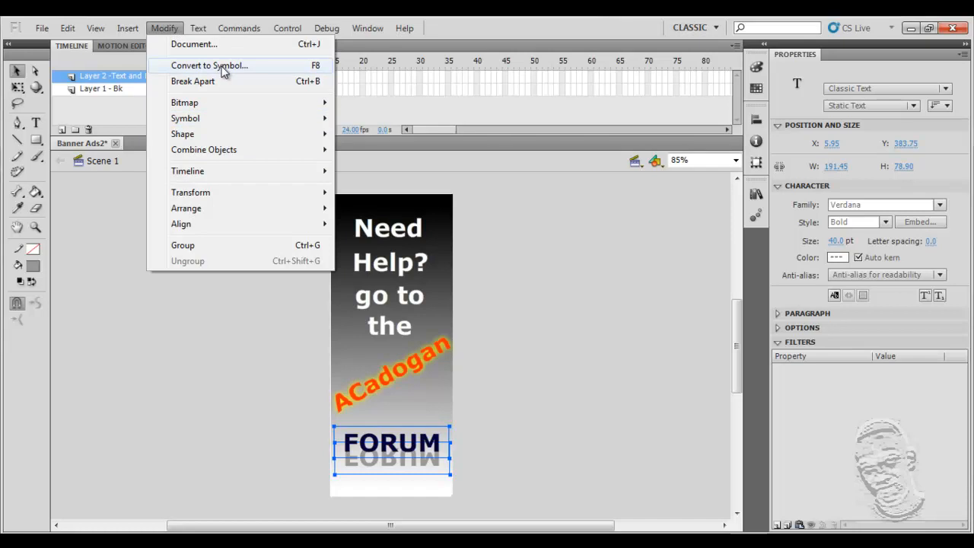
Convert both FORUM words into a Button-type symbol named Button1
left_click(209, 65)
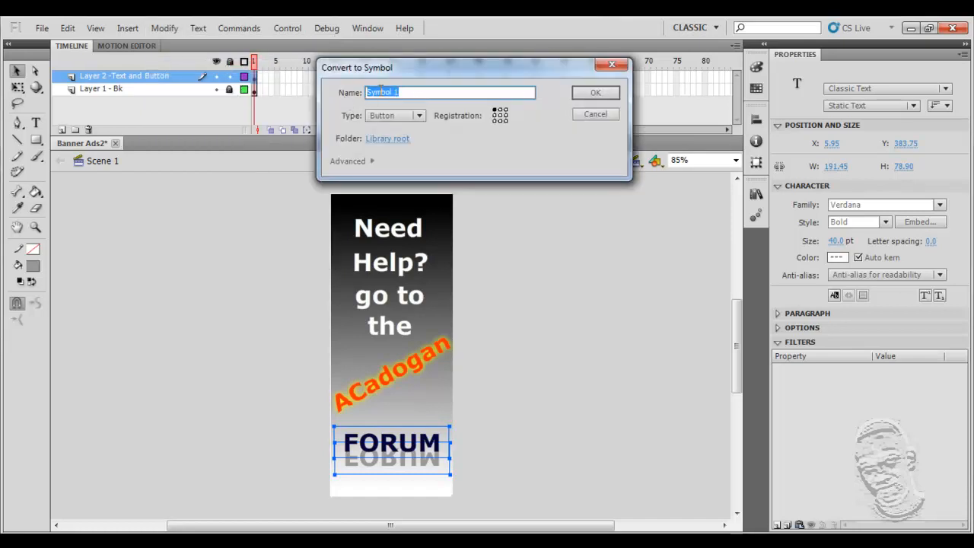
type("Button")
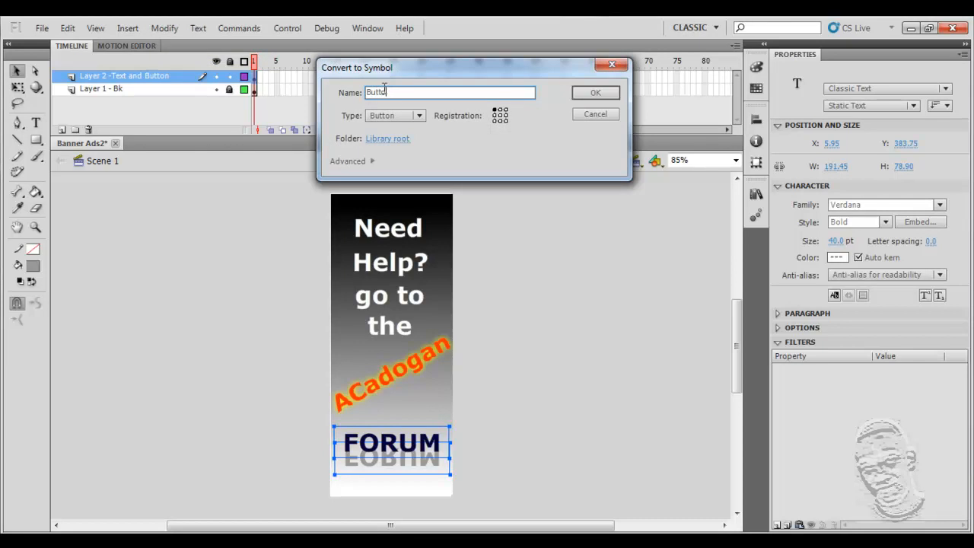
left_click(419, 115)
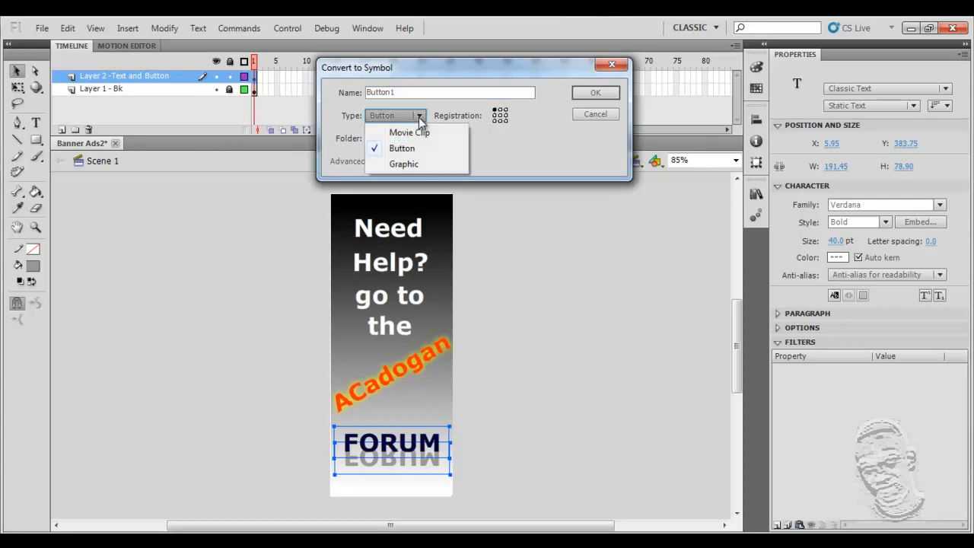
mouse_move(409, 133)
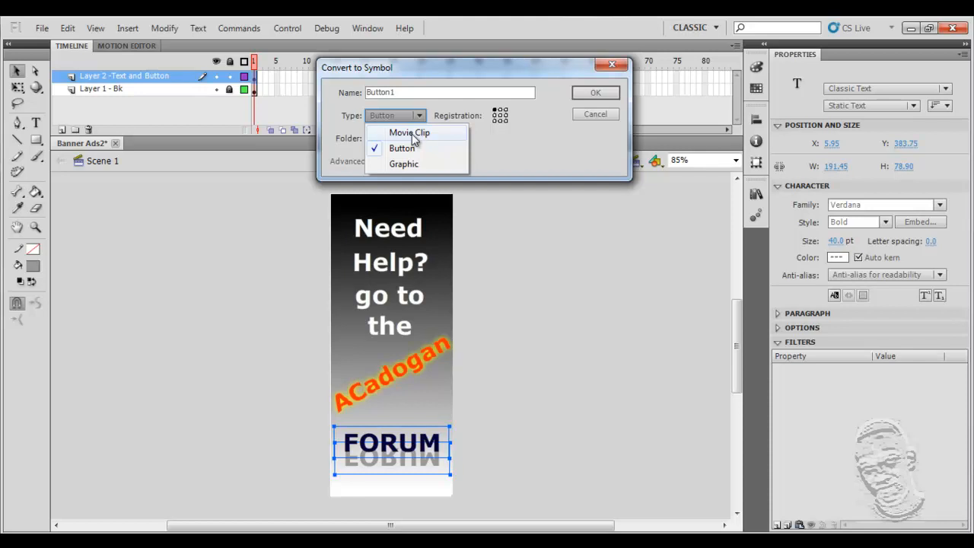
mouse_move(411, 137)
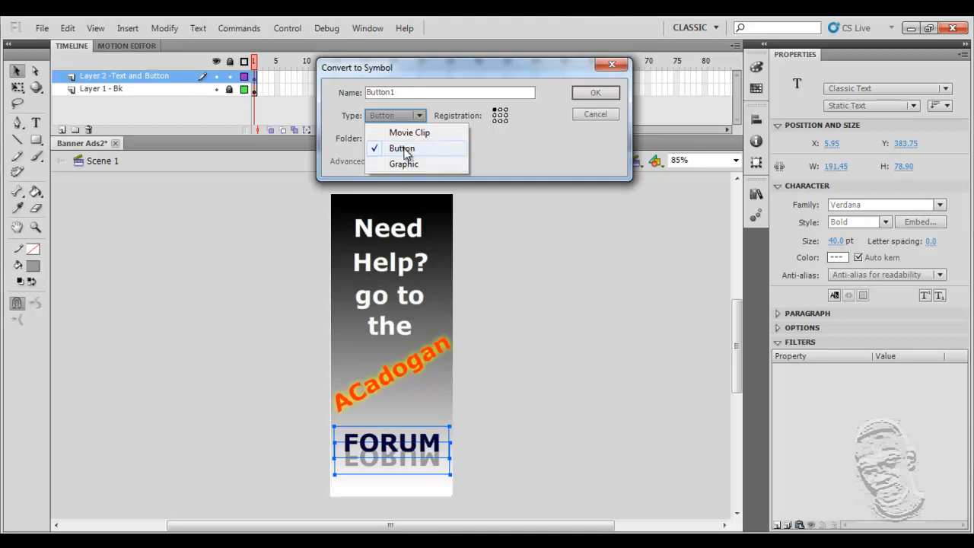
left_click(401, 149)
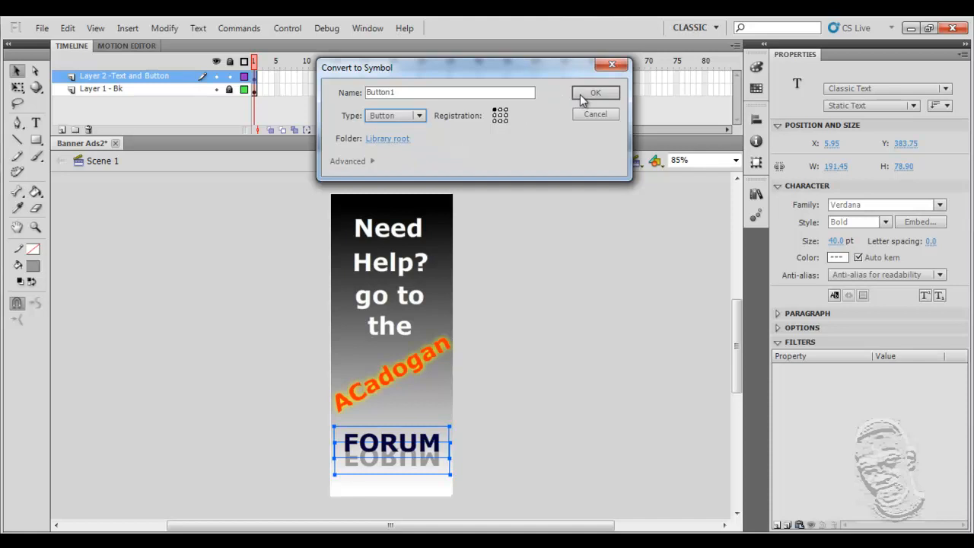
left_click(595, 92)
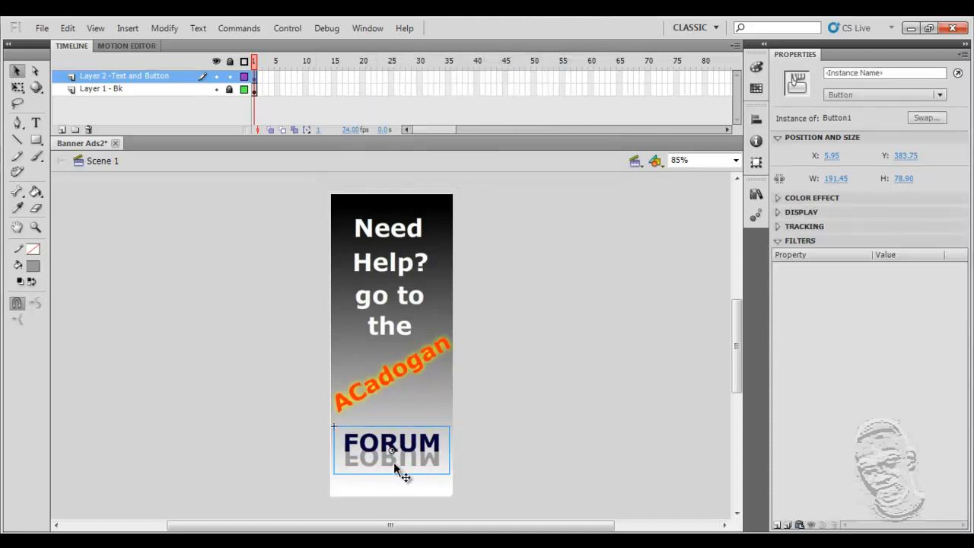
mouse_move(373, 456)
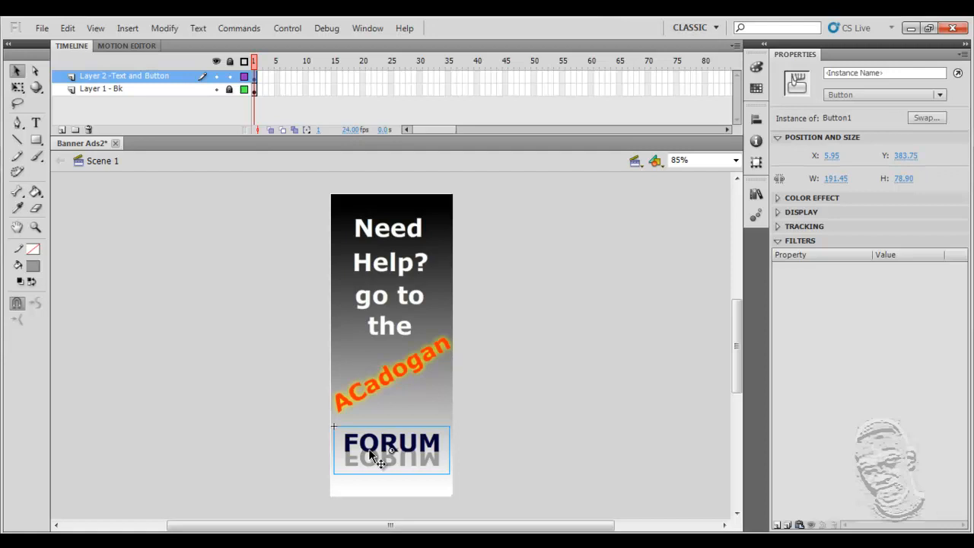
Enter b1 as the FORUM button's Instance Name in Properties
left_click(756, 194)
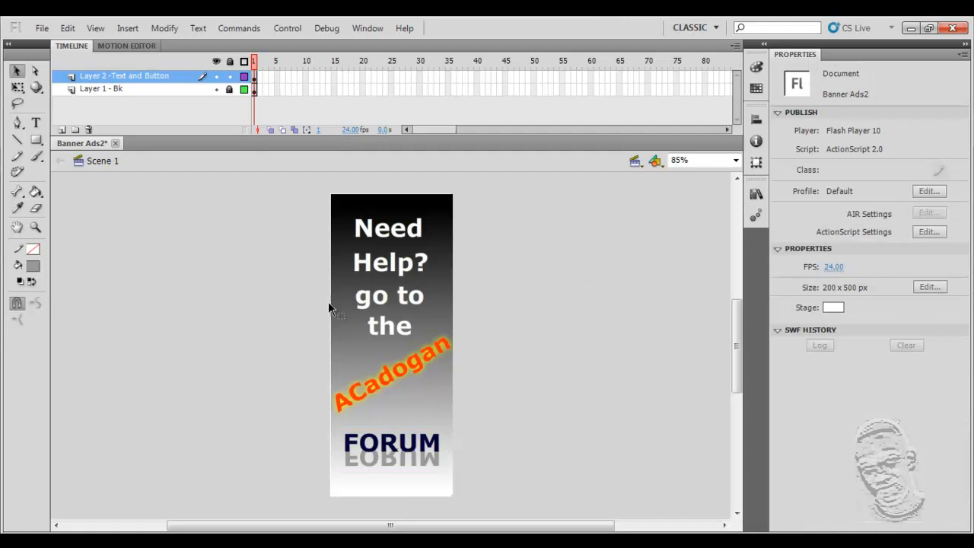
left_click(391, 444)
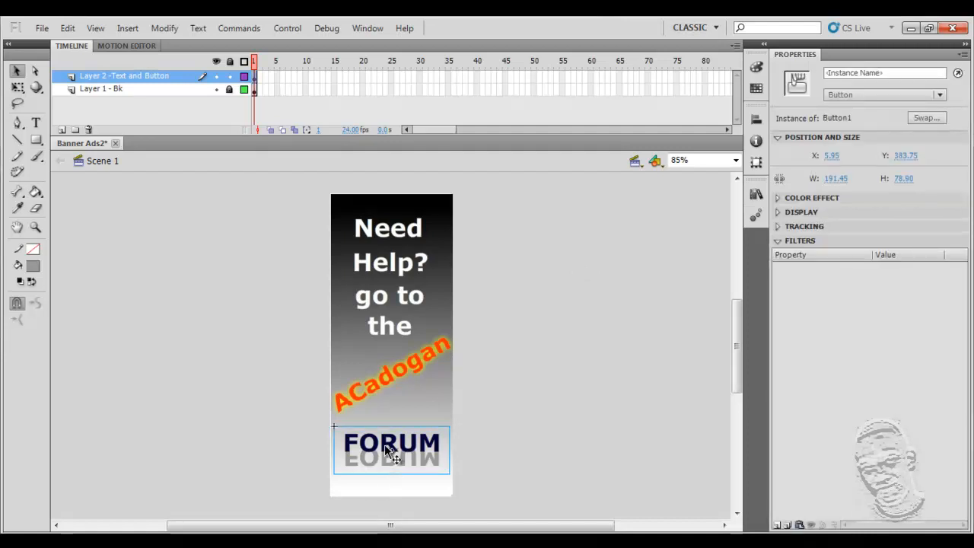
mouse_move(440, 356)
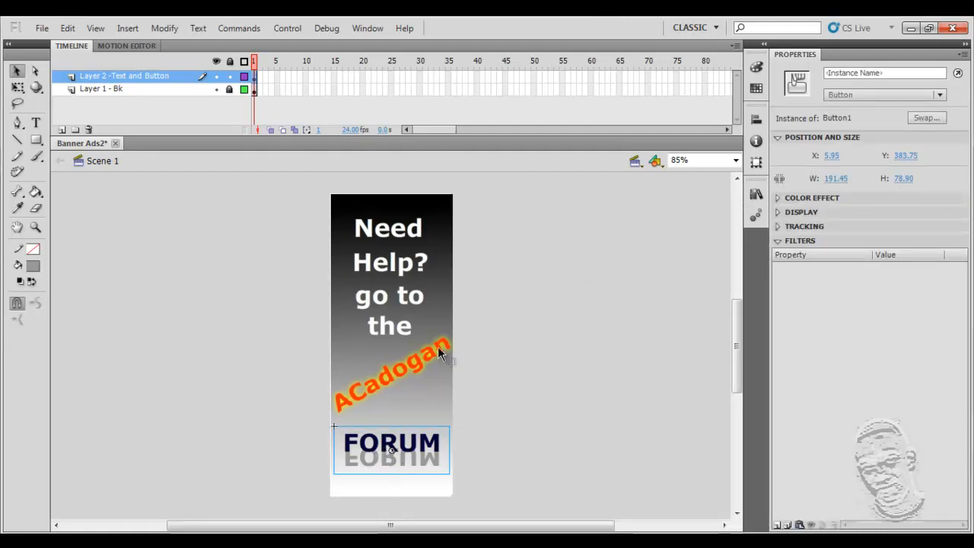
left_click(882, 72)
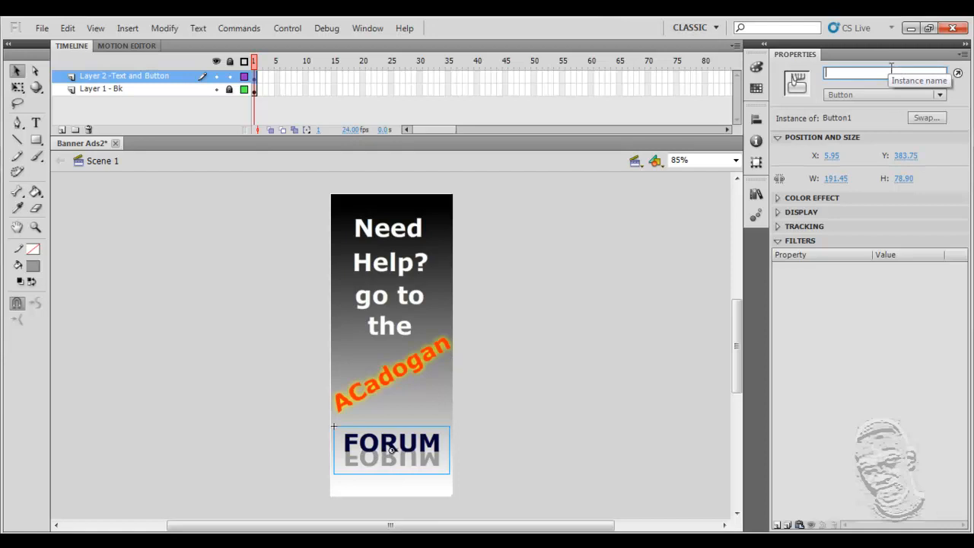
type("b1")
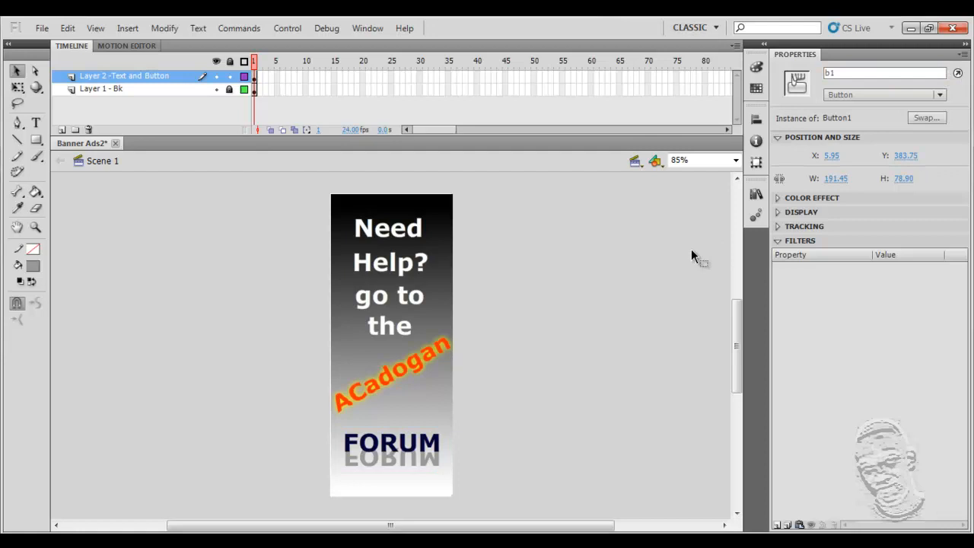
left_click(755, 194)
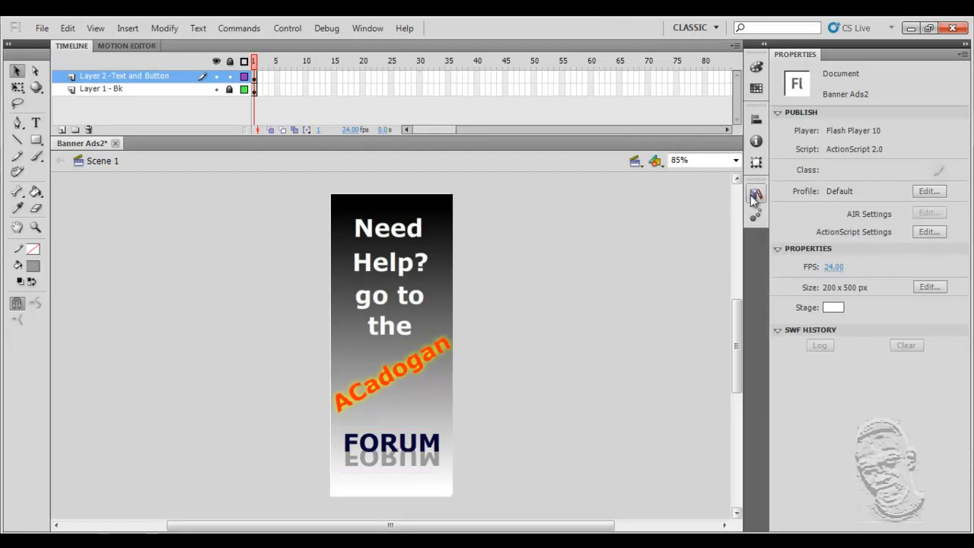
left_click(755, 192)
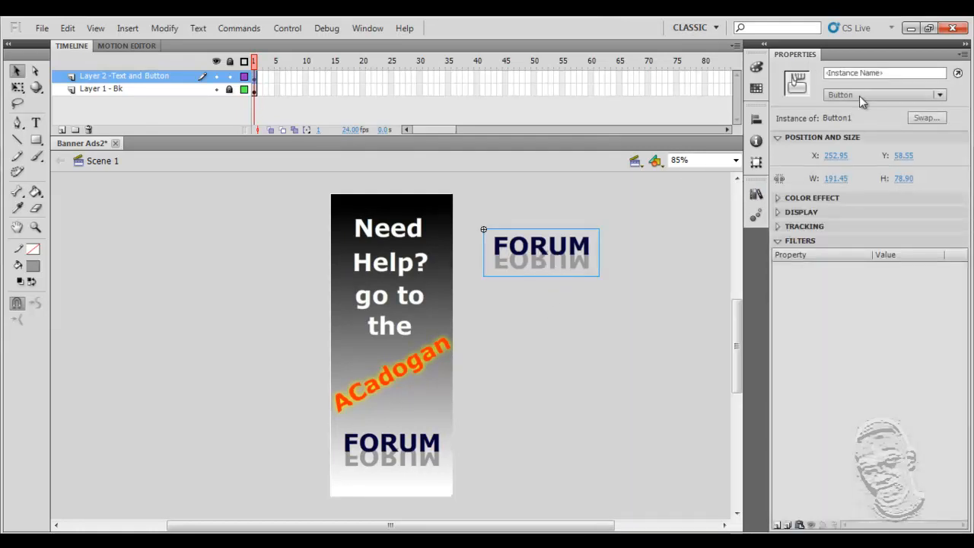
Delete the extra Button1 copy and double-click the FORUM button to edit the symbol
left_click(884, 72)
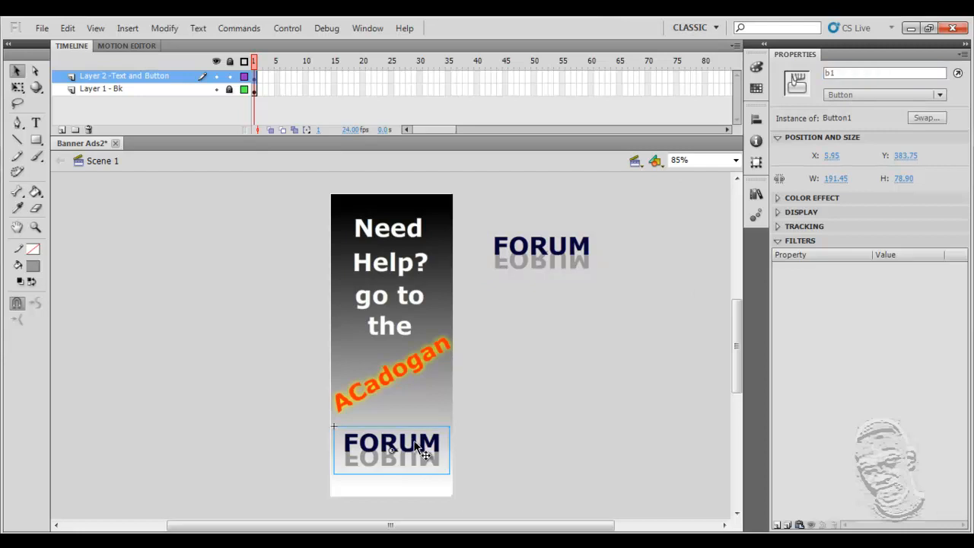
mouse_move(559, 258)
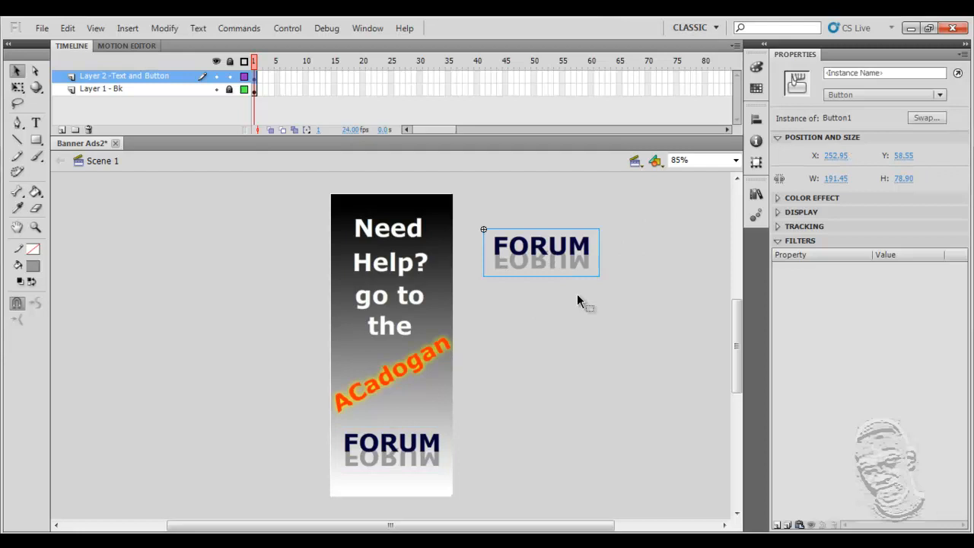
mouse_move(510, 287)
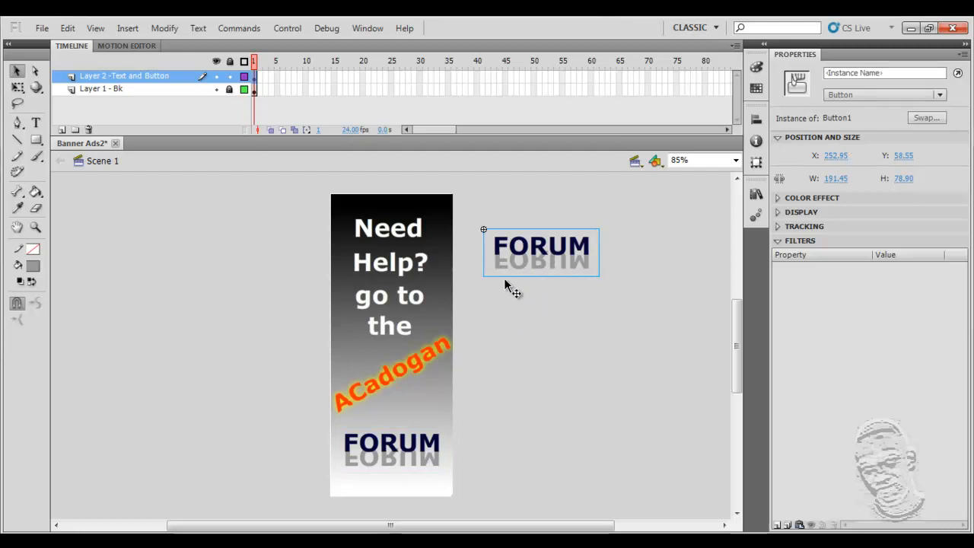
mouse_move(642, 270)
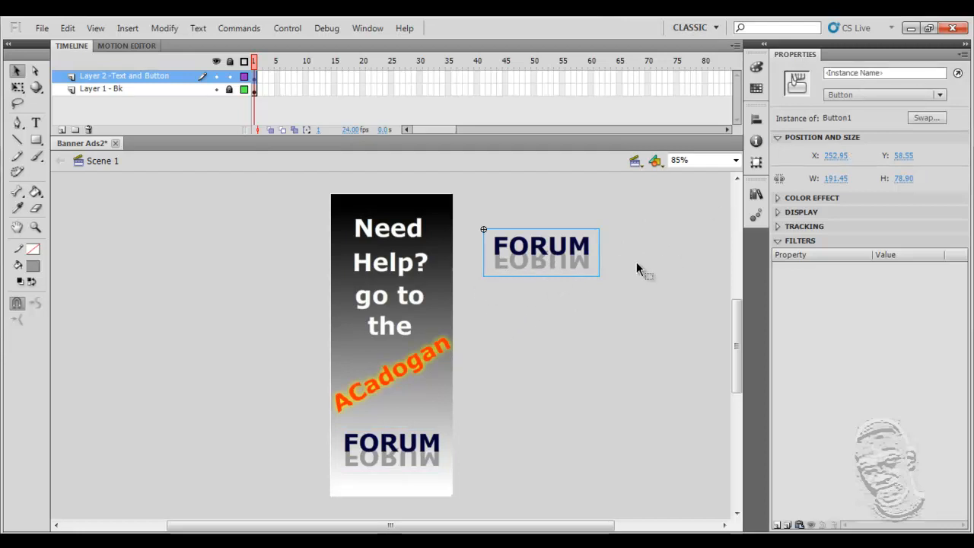
left_click(258, 309)
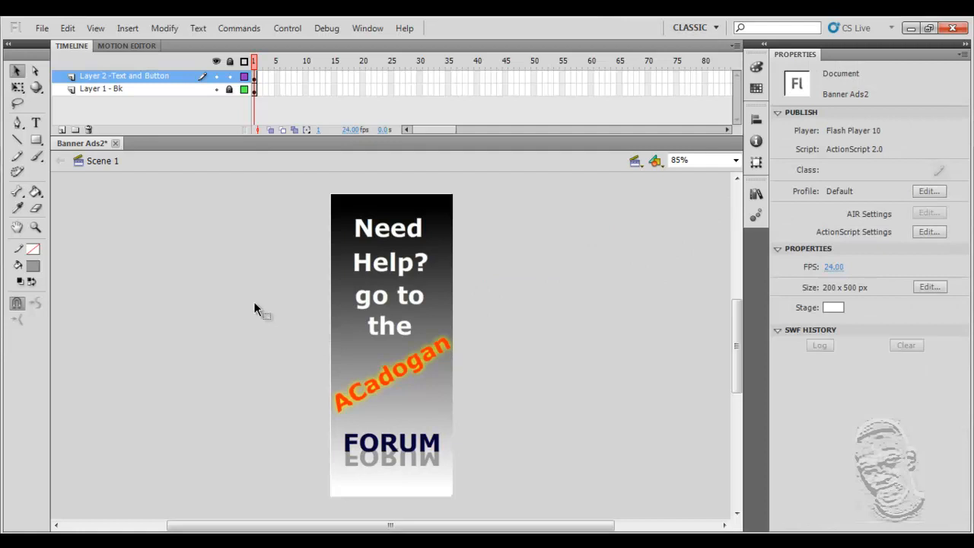
mouse_move(396, 456)
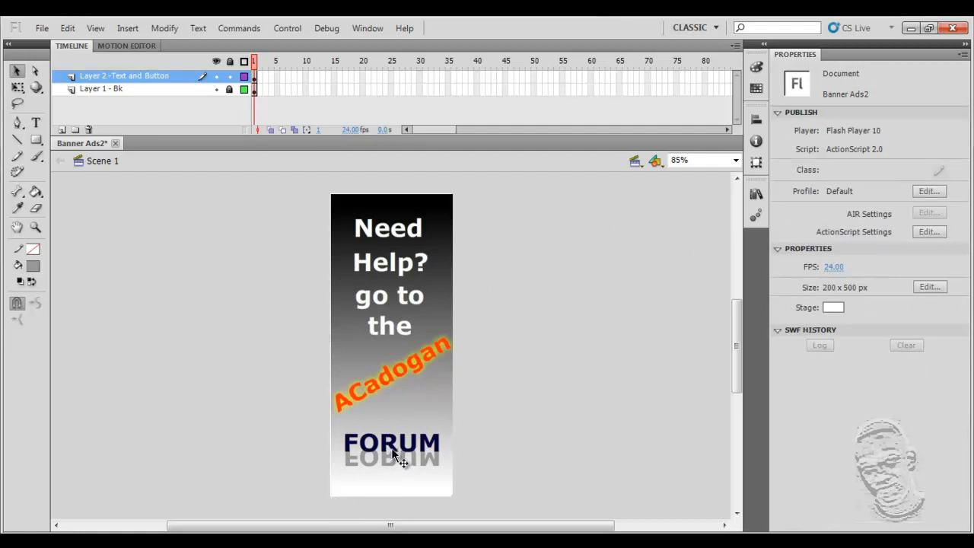
left_click(391, 449)
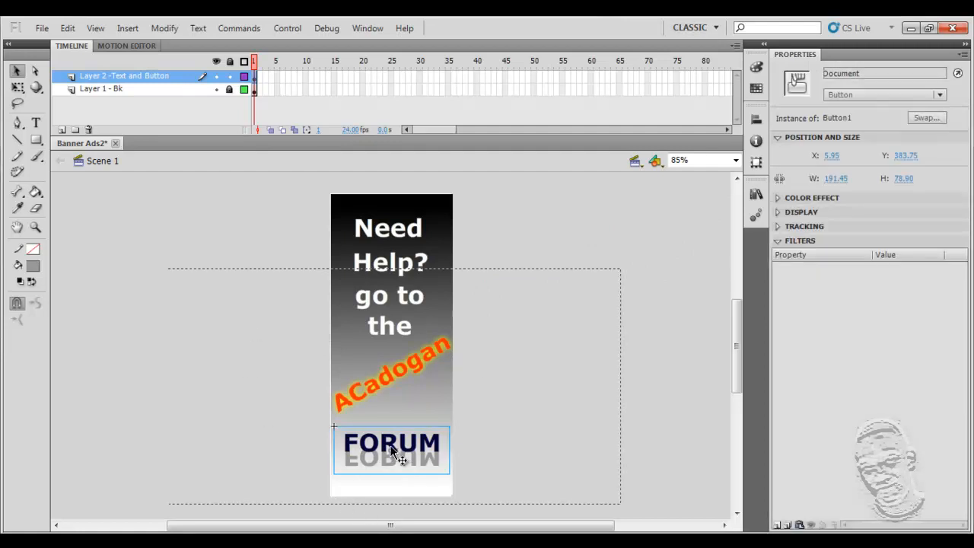
double_click(391, 443)
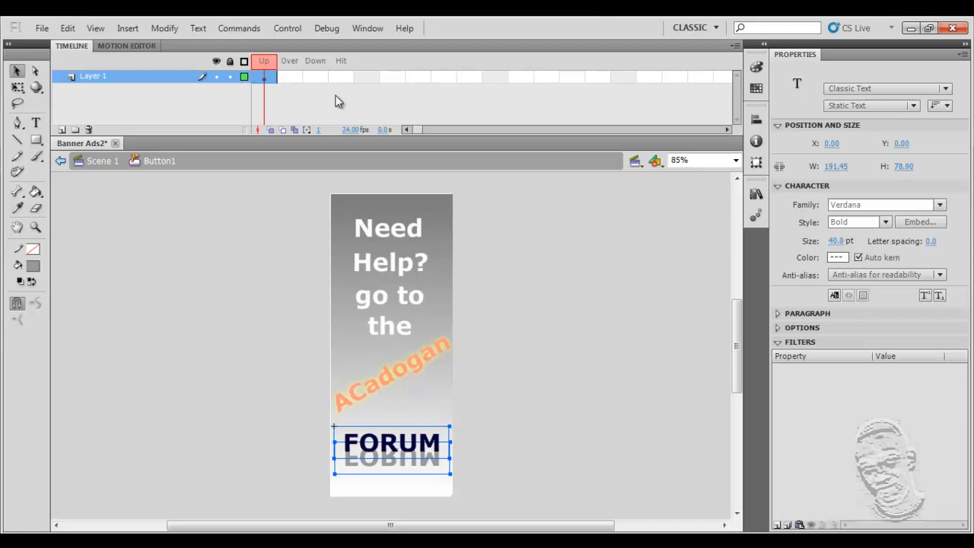
mouse_move(508, 436)
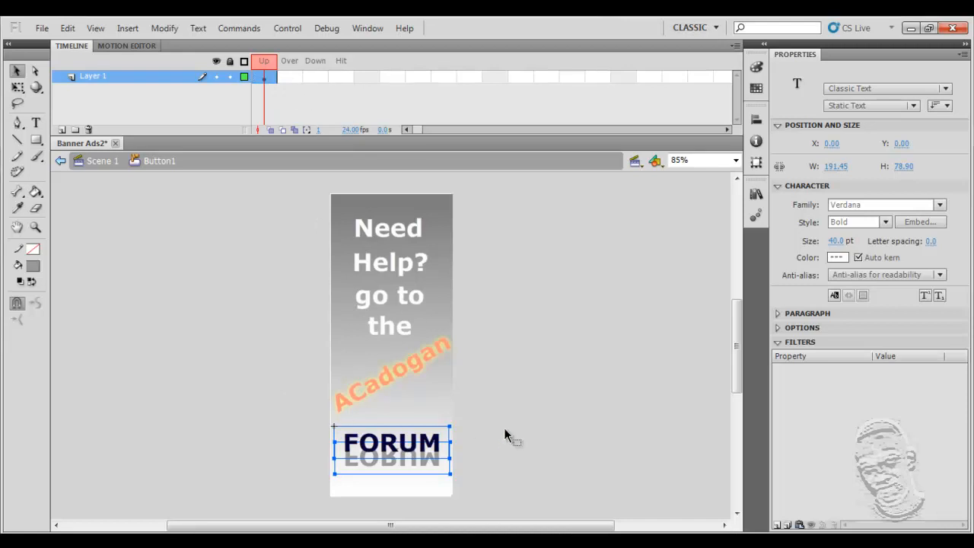
mouse_move(320, 344)
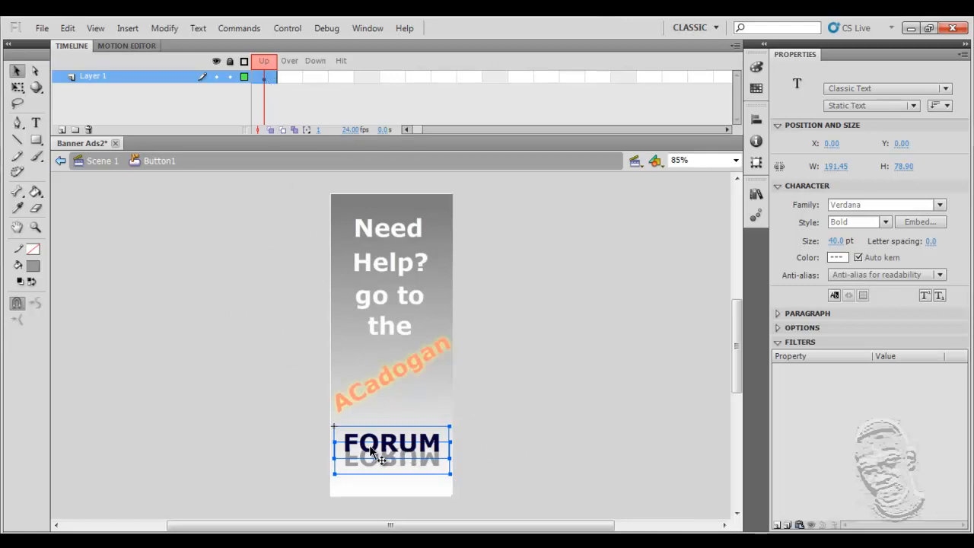
mouse_move(507, 435)
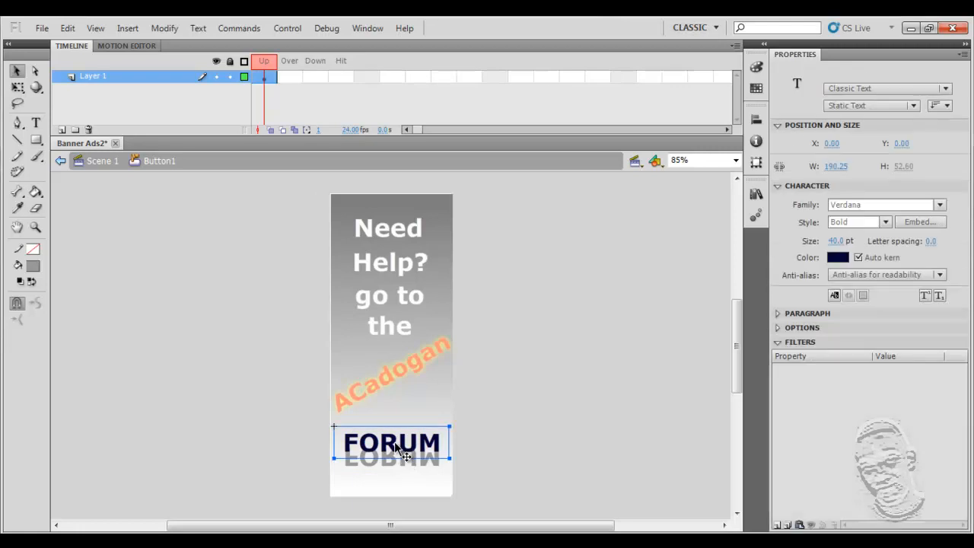
mouse_move(401, 440)
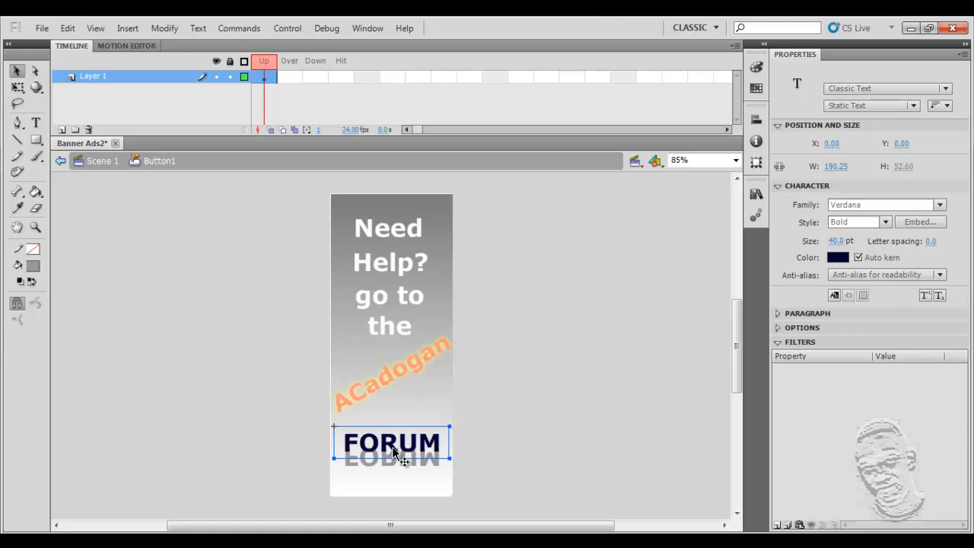
mouse_move(293, 90)
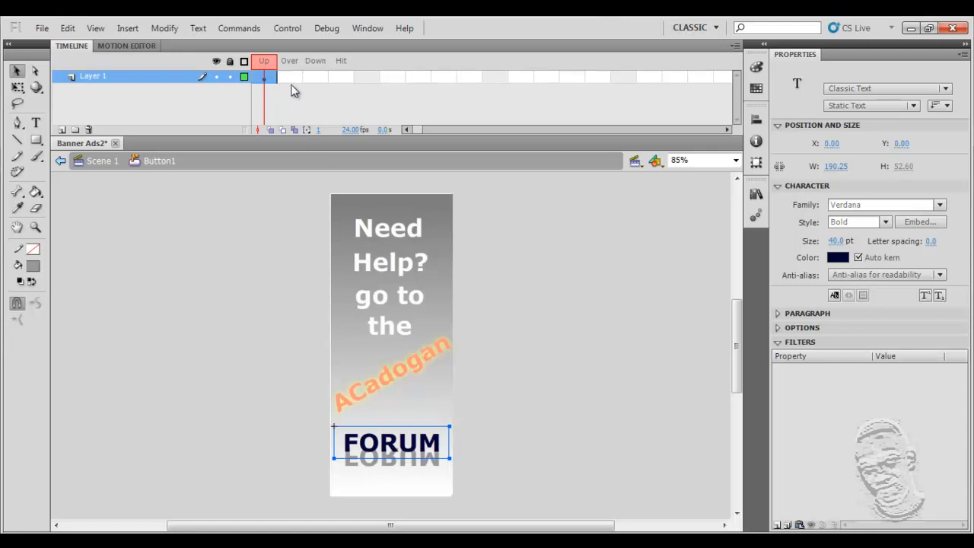
Right-click the Over frame in the Button1 timeline for frame commands
right_click(291, 76)
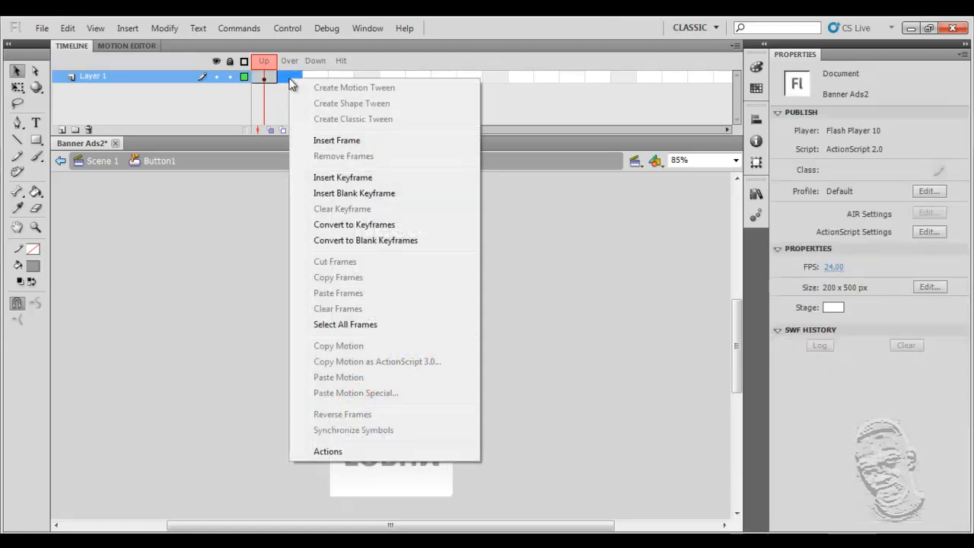
mouse_move(350, 240)
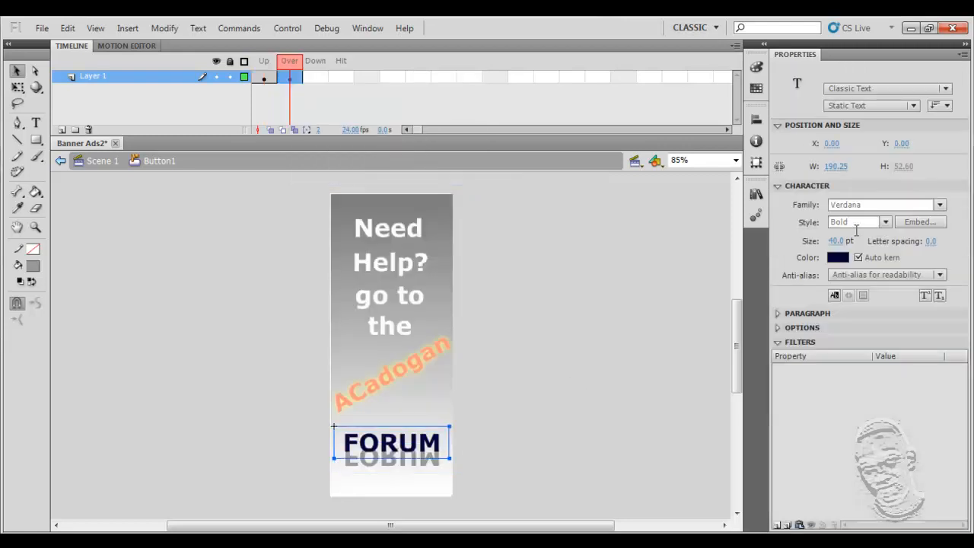
Recolor the FORUM text orange in the Over keyframe
left_click(837, 257)
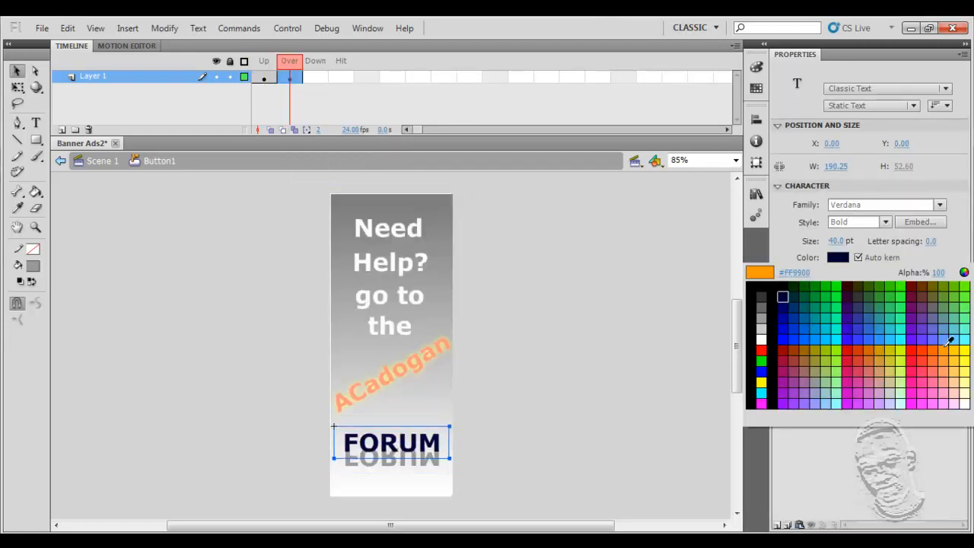
left_click(833, 348)
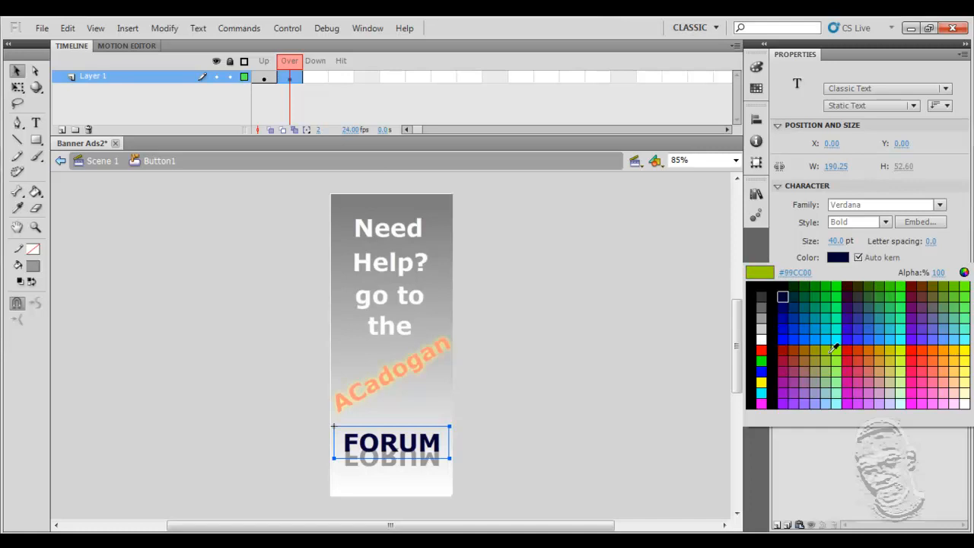
left_click(797, 350)
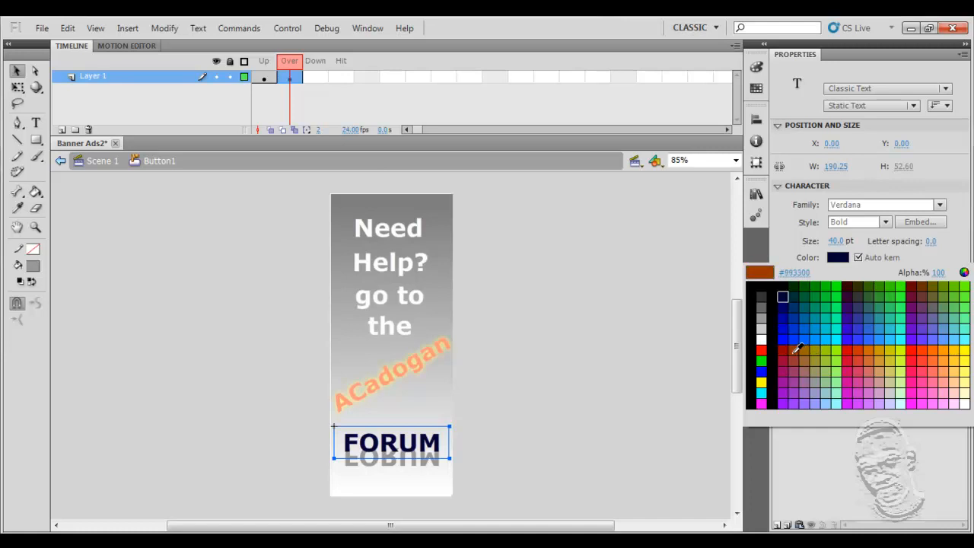
left_click(932, 351)
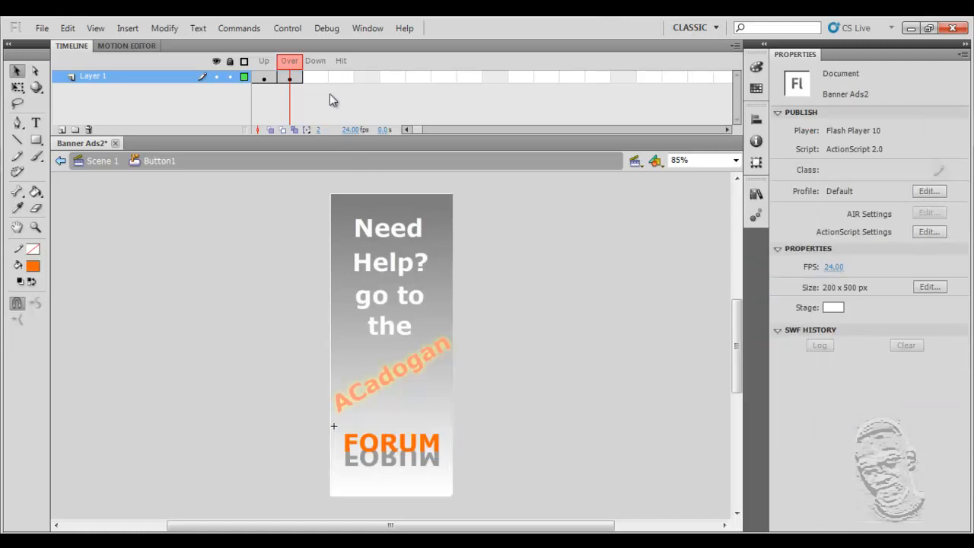
mouse_move(317, 83)
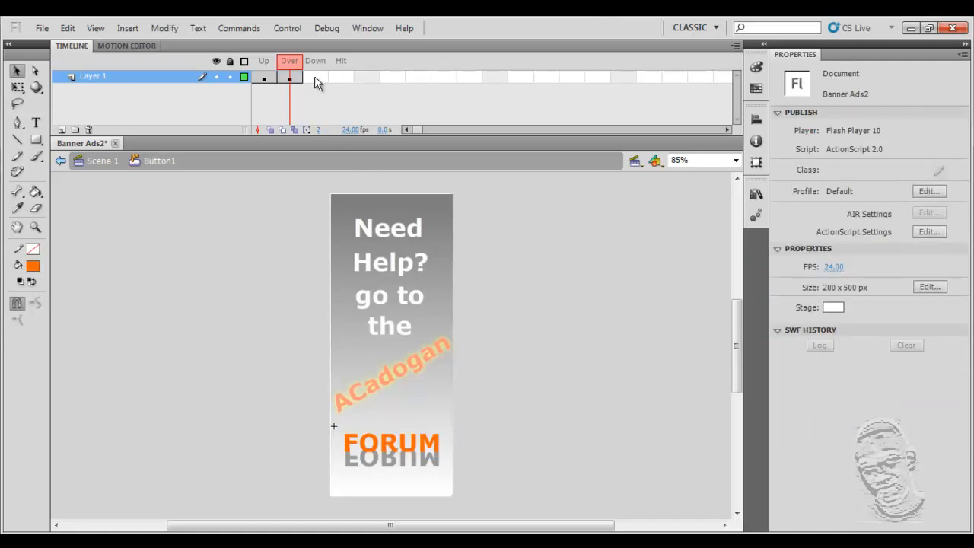
left_click(390, 443)
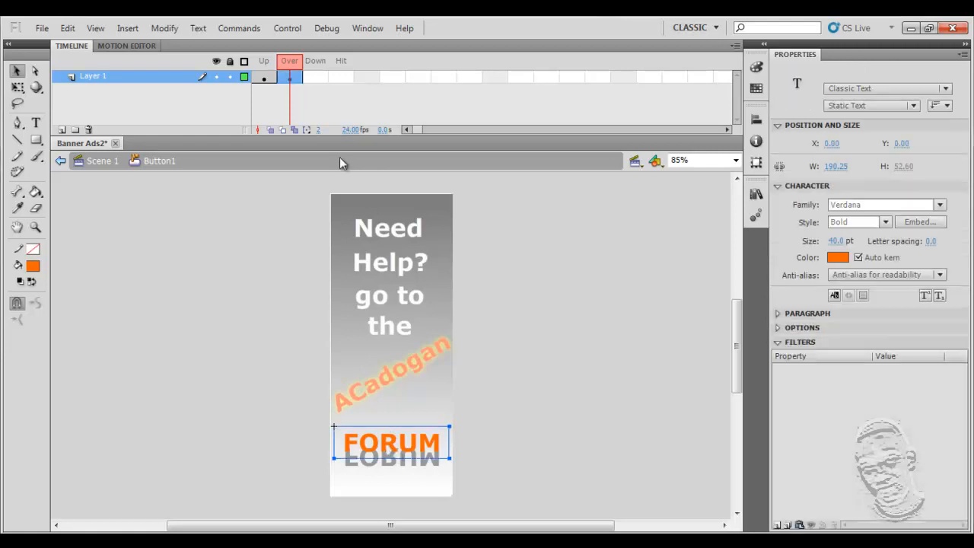
Insert a Down keyframe and recolor FORUM pink, after trying navy and white
right_click(290, 76)
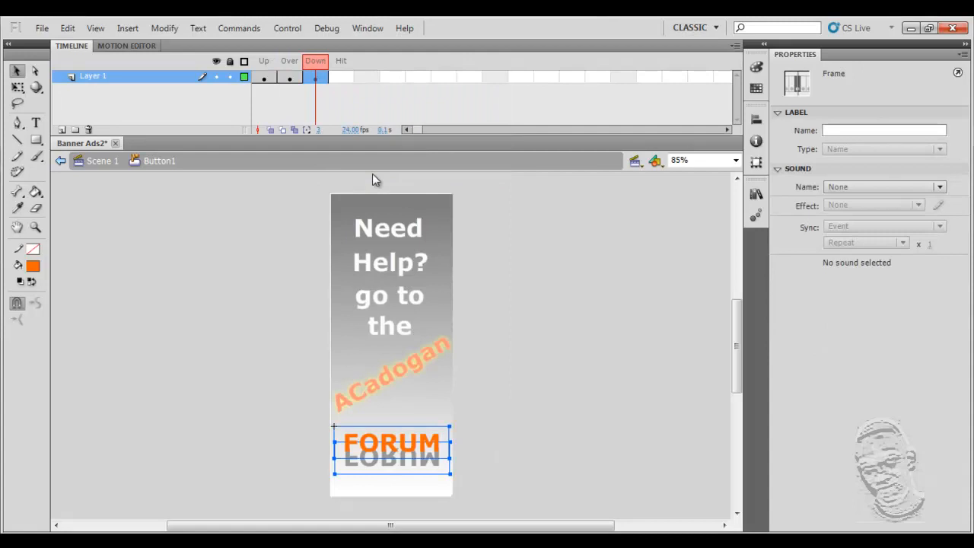
left_click(391, 443)
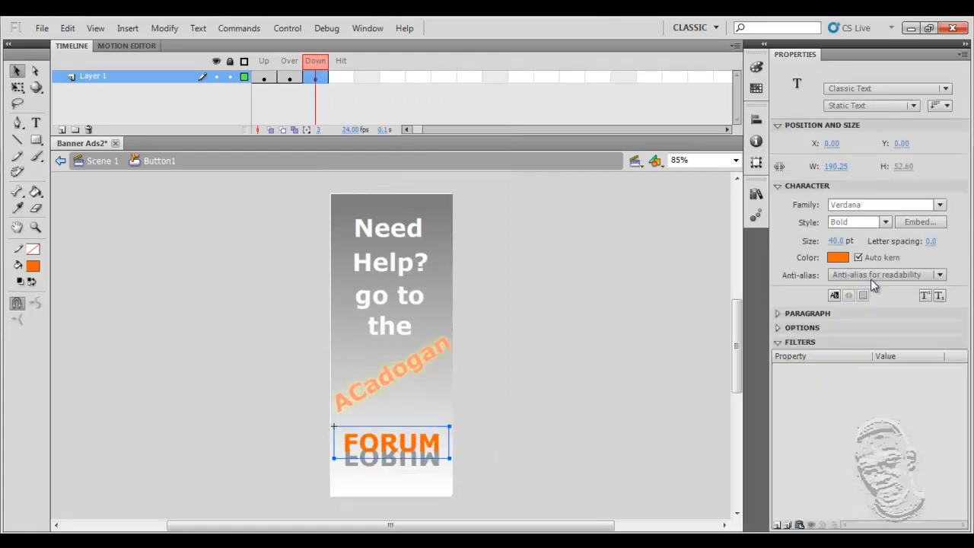
left_click(837, 257)
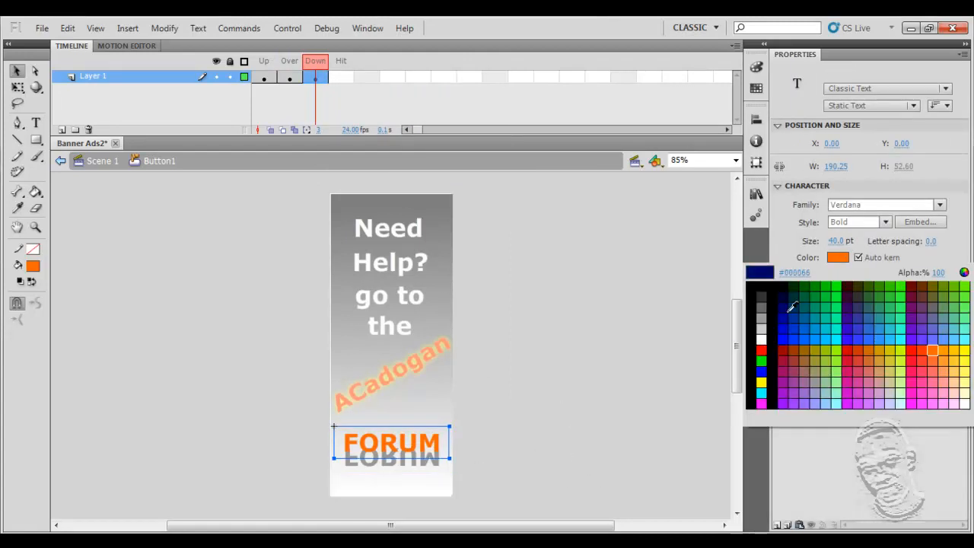
left_click(782, 308)
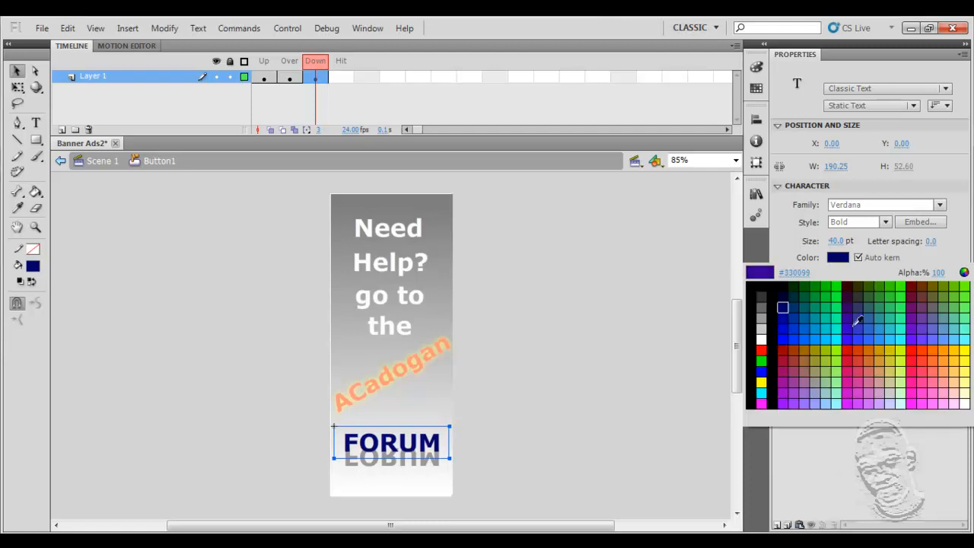
left_click(770, 337)
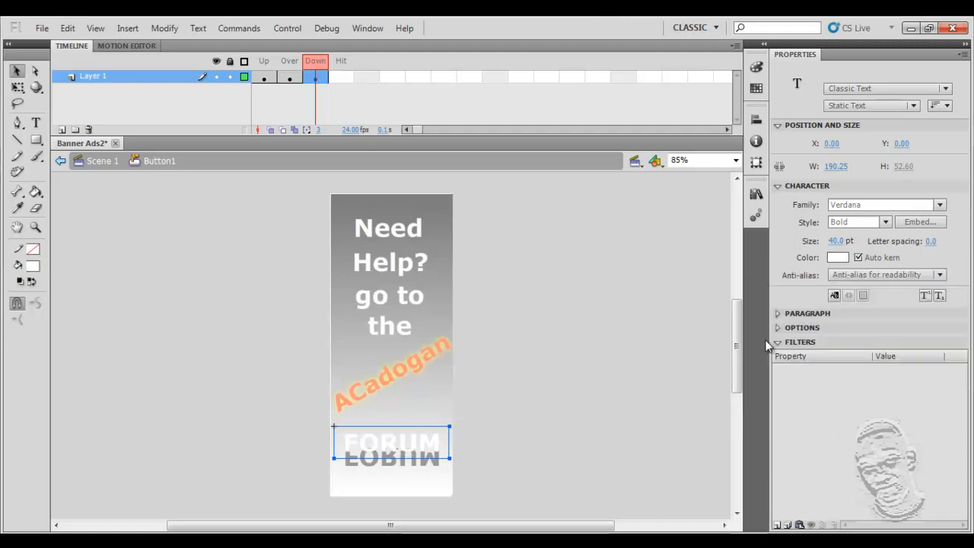
left_click(837, 257)
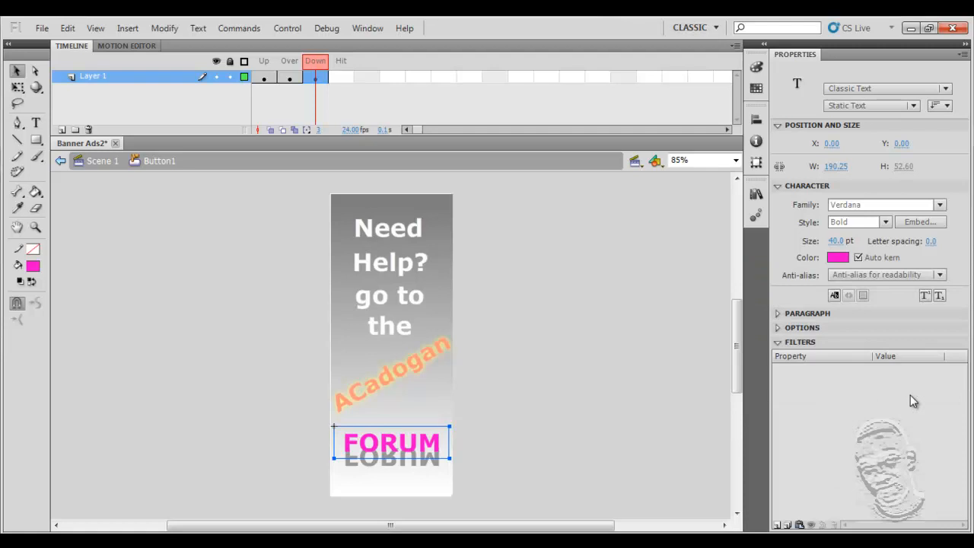
mouse_move(522, 376)
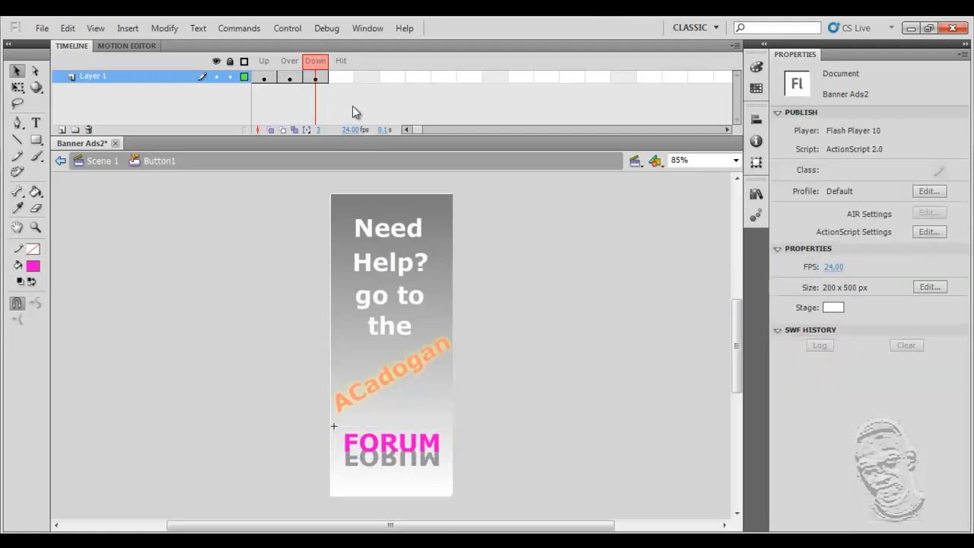
mouse_move(445, 437)
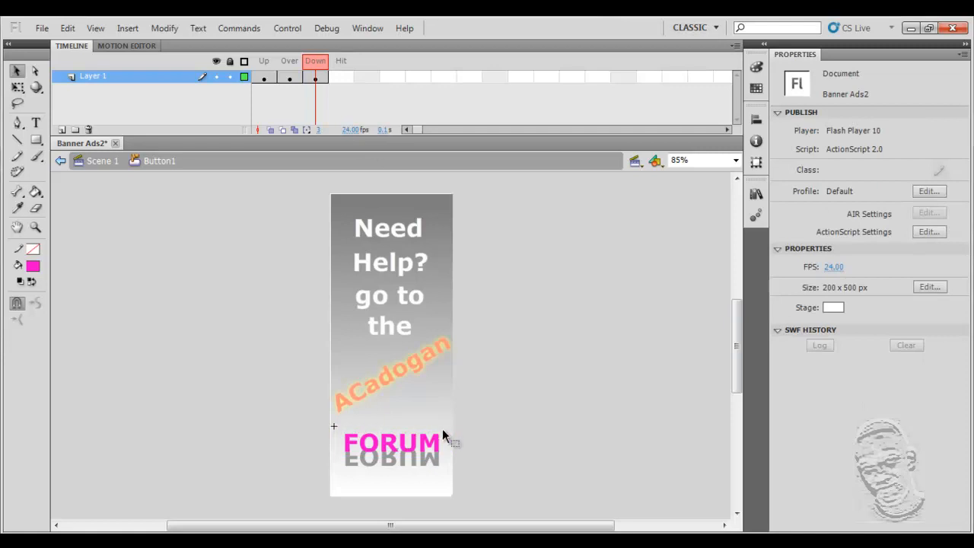
mouse_move(331, 424)
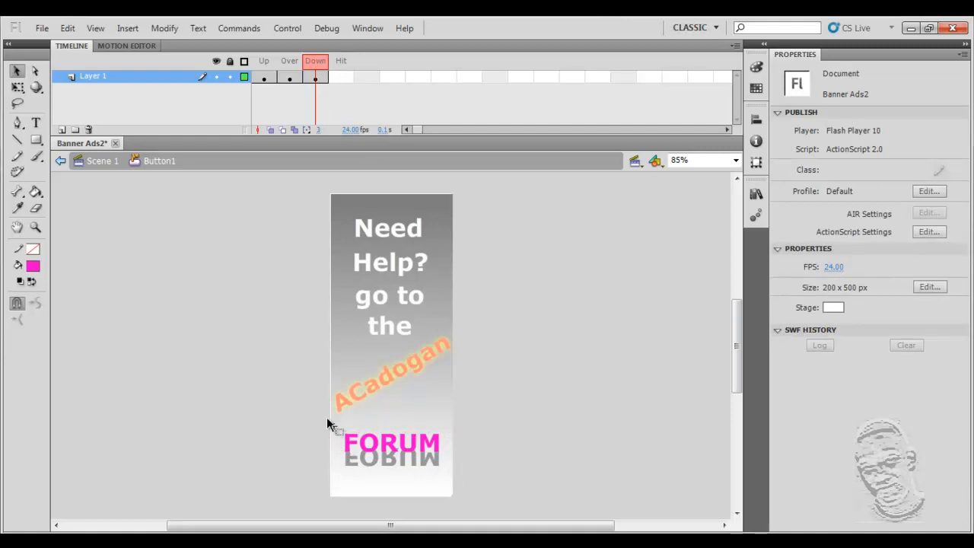
mouse_move(384, 382)
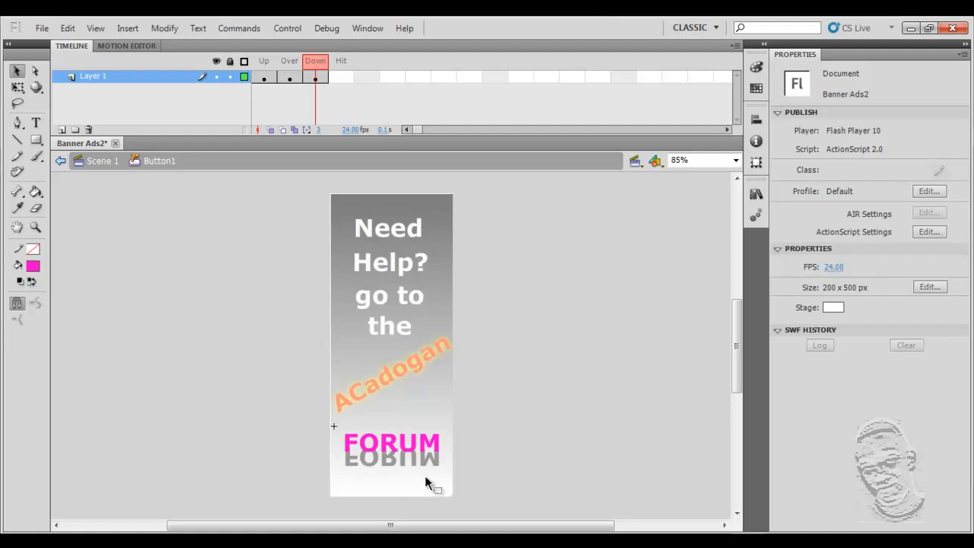
mouse_move(377, 471)
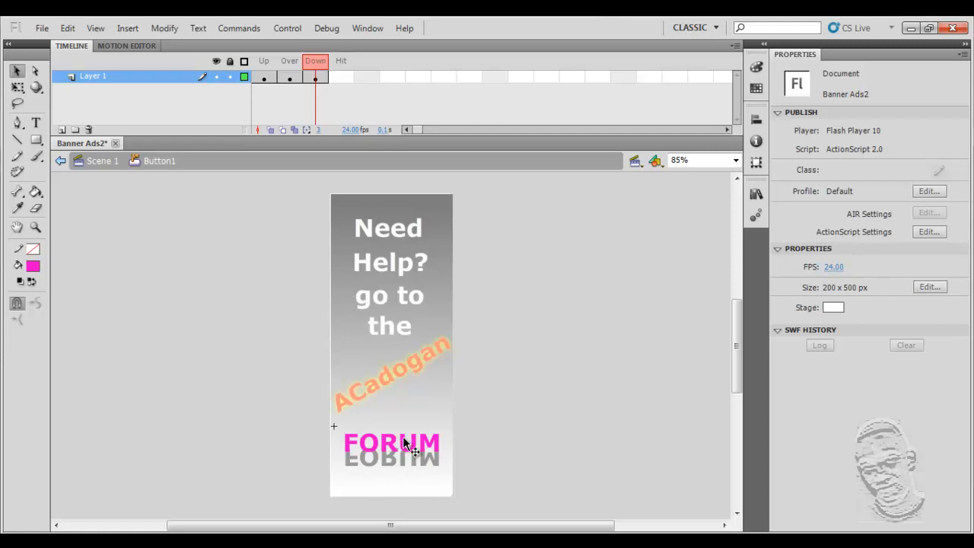
mouse_move(411, 424)
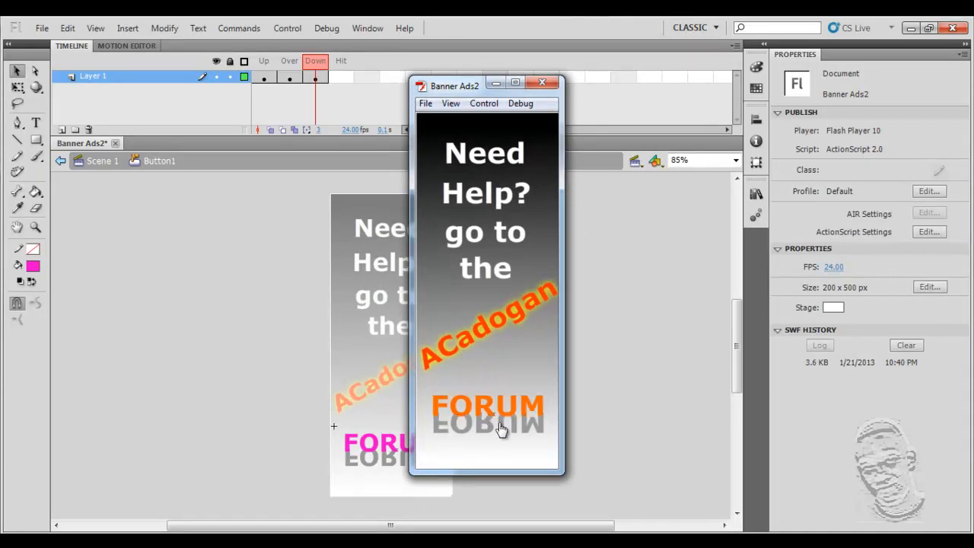
mouse_move(474, 455)
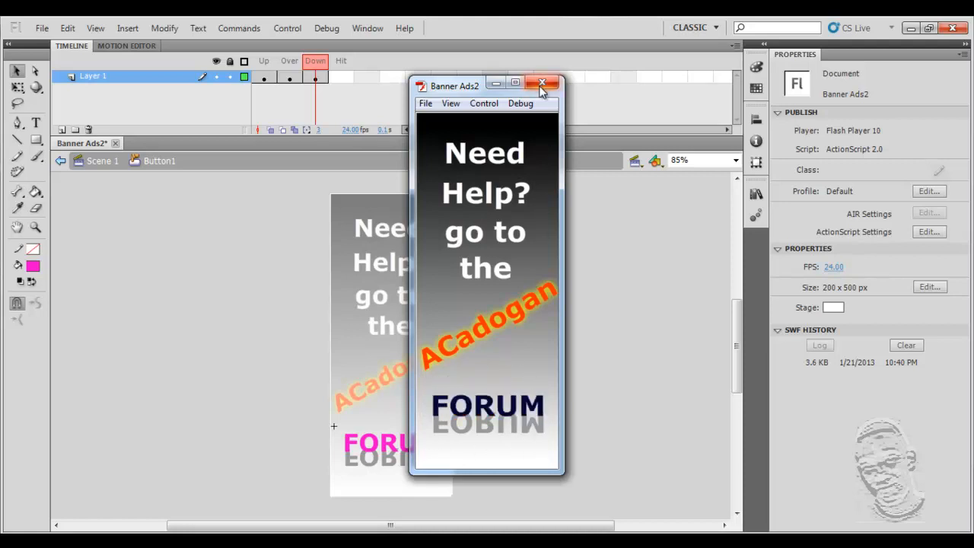
left_click(542, 83)
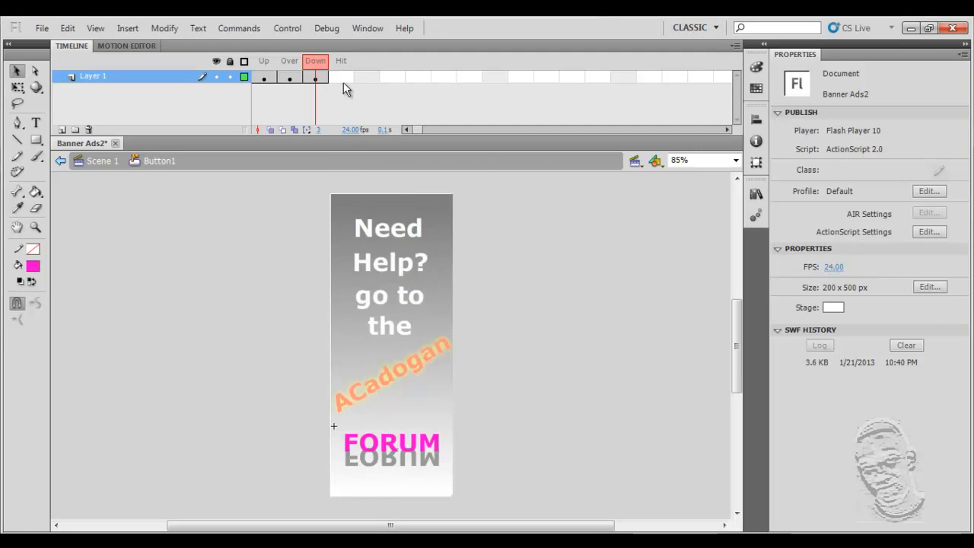
Insert a Hit-state keyframe in Button1 and draw a red rectangle over the FORUM text
right_click(344, 82)
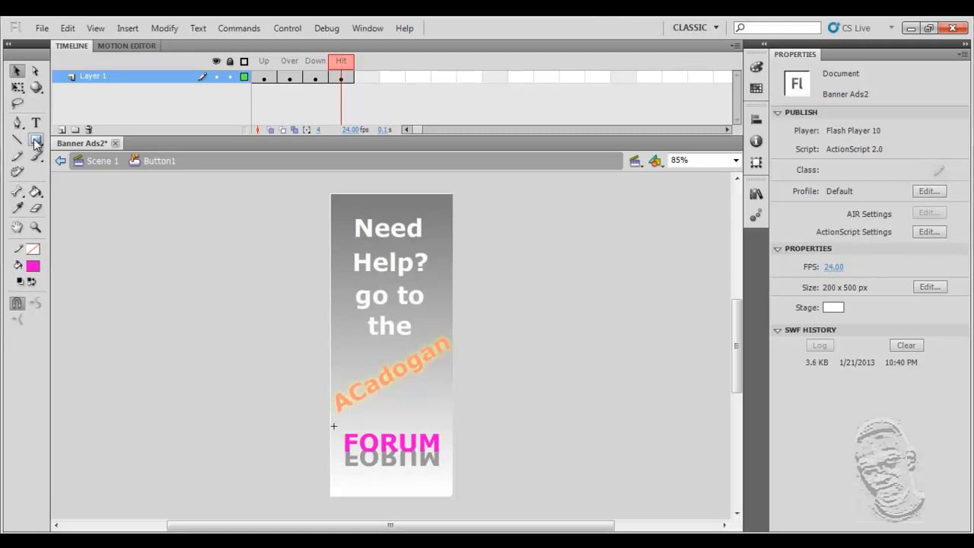
left_click(36, 140)
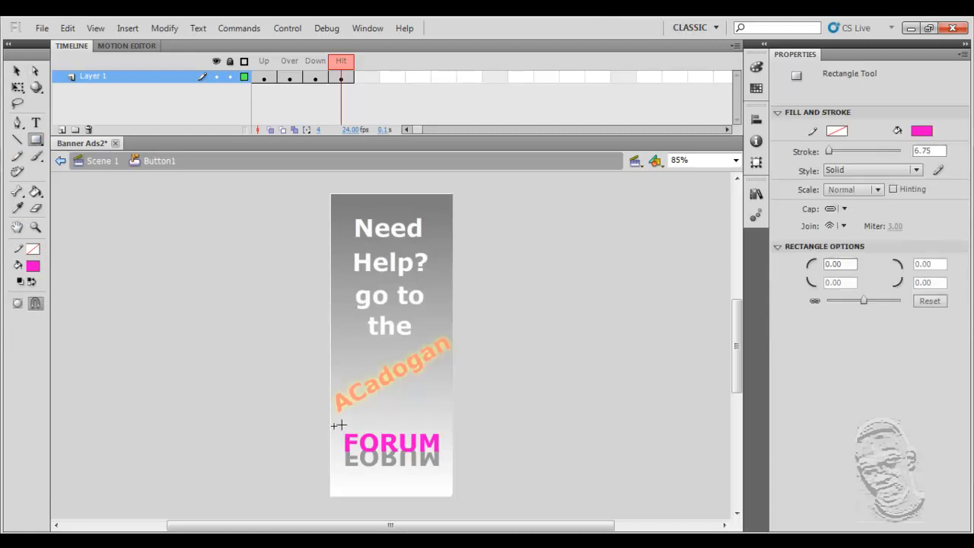
left_click_drag(334, 418, 445, 491)
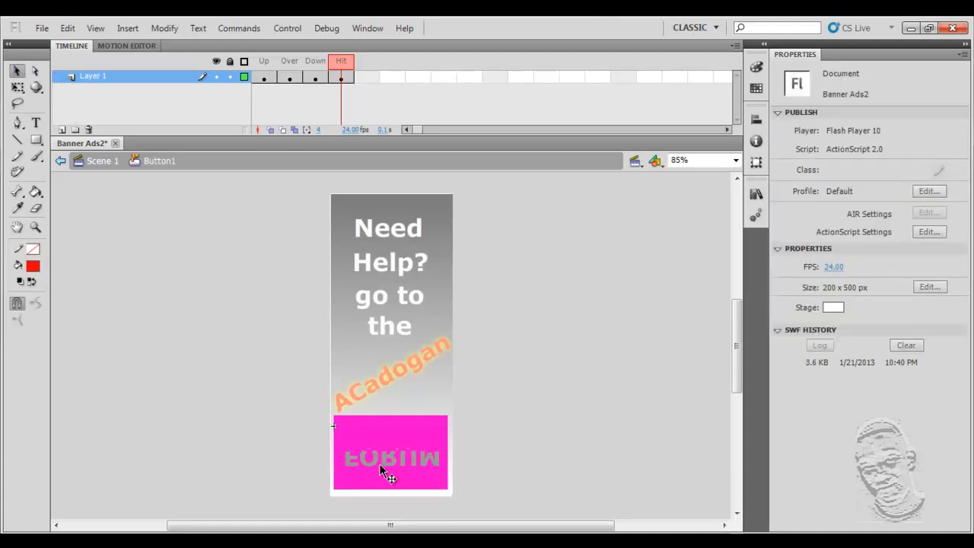
left_click(390, 455)
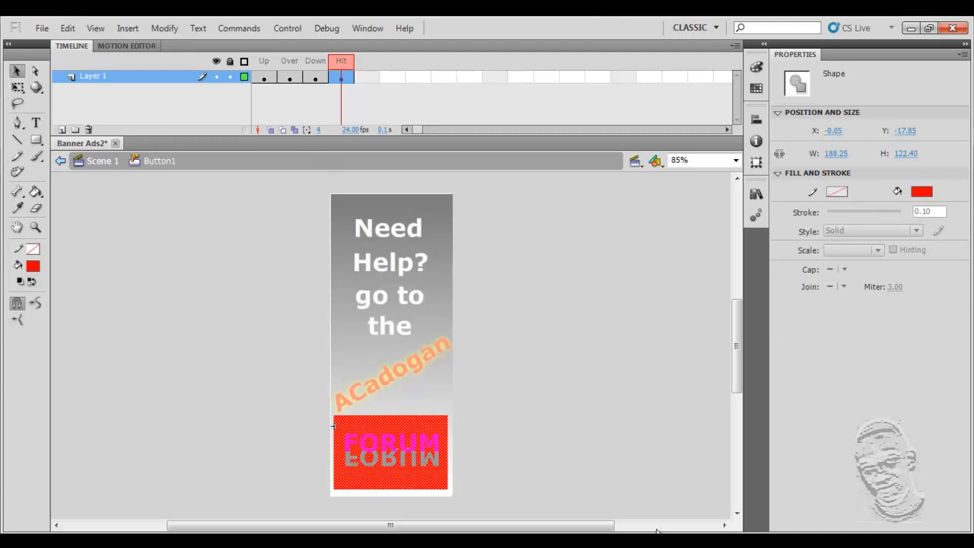
mouse_move(567, 388)
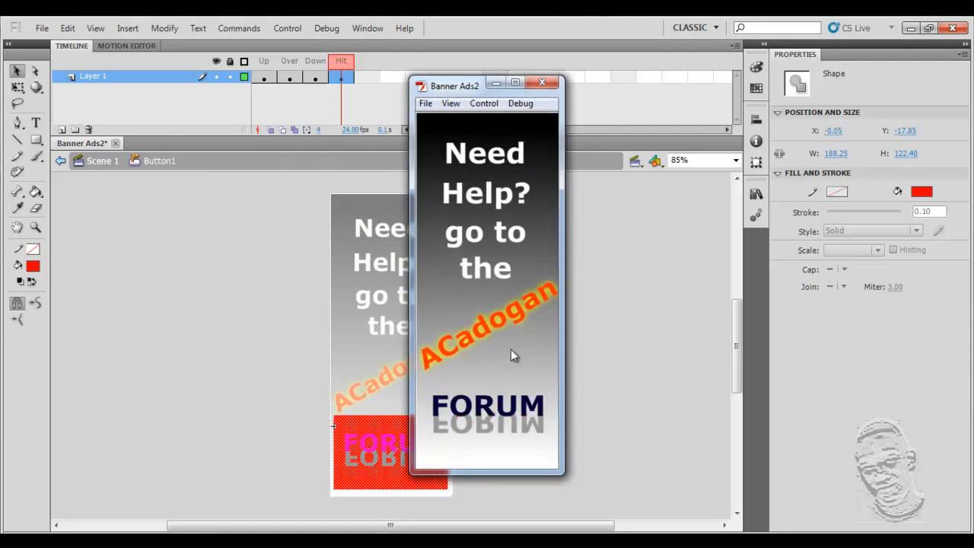
mouse_move(502, 469)
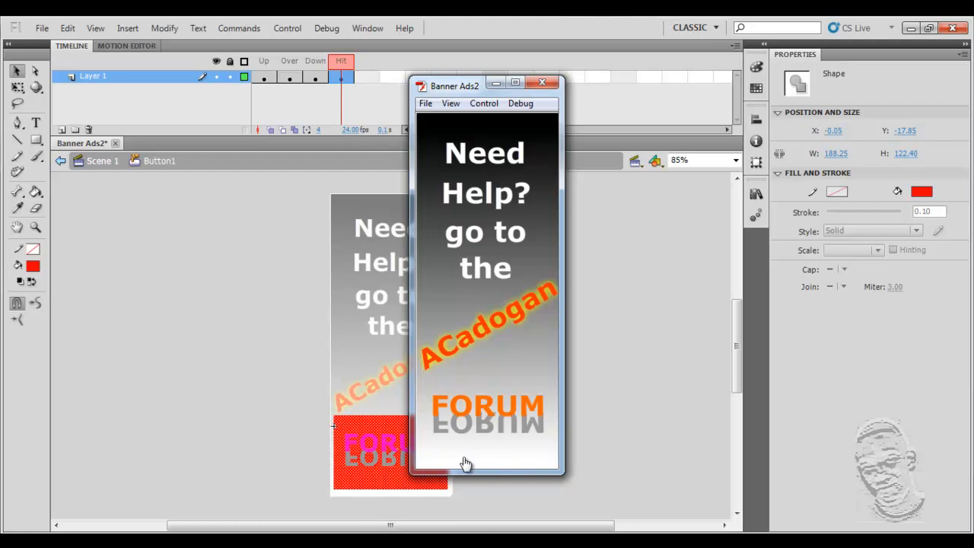
mouse_move(481, 385)
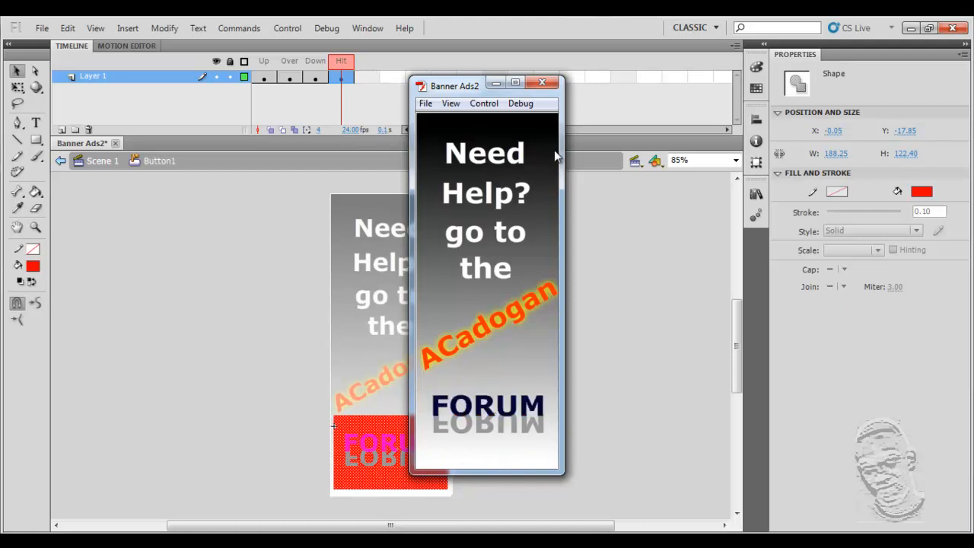
Close the preview and stretch the red hit rectangle down toward the banner's bottom
left_click(542, 82)
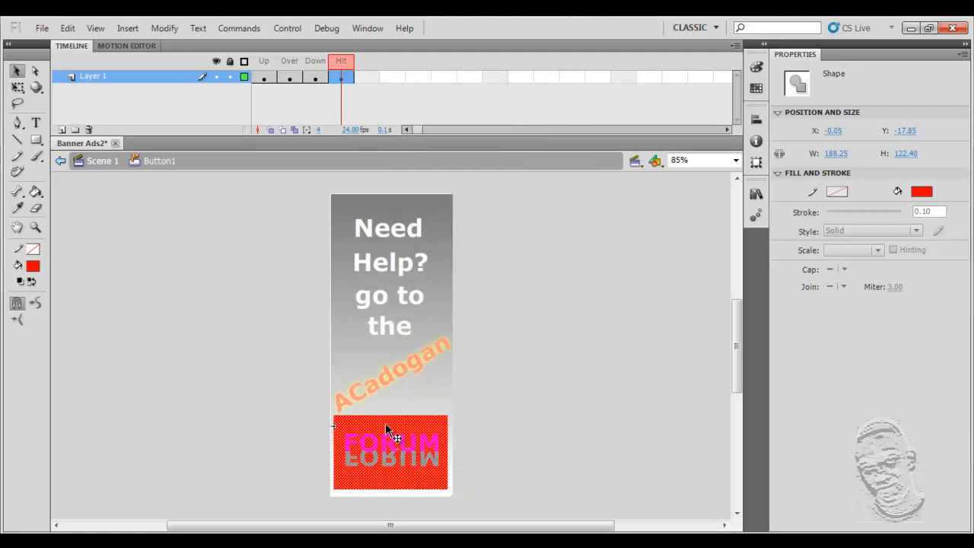
mouse_move(429, 422)
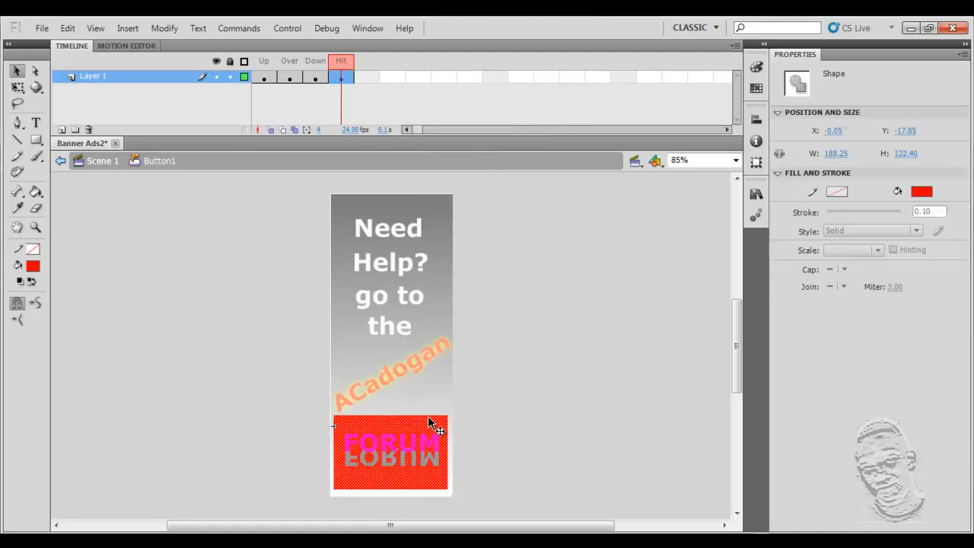
left_click(391, 453)
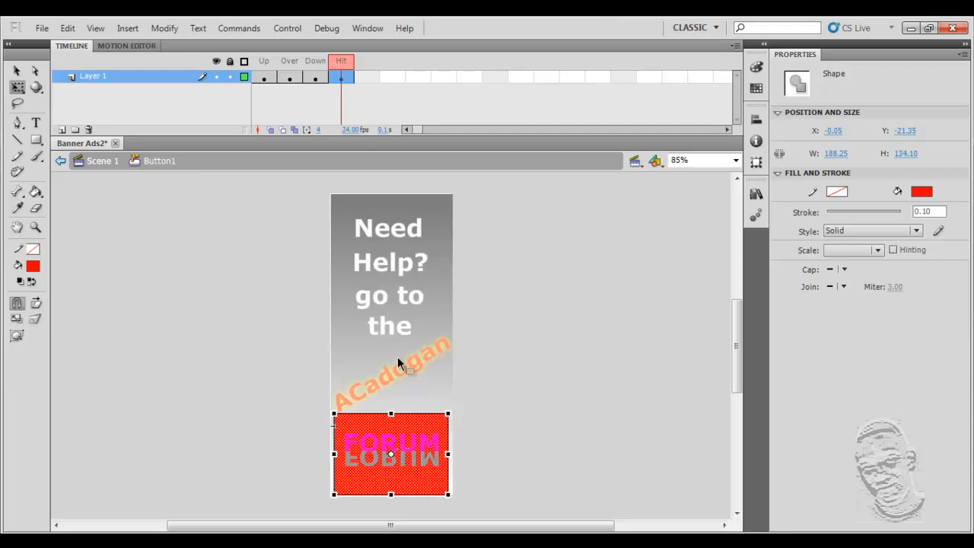
left_click(546, 463)
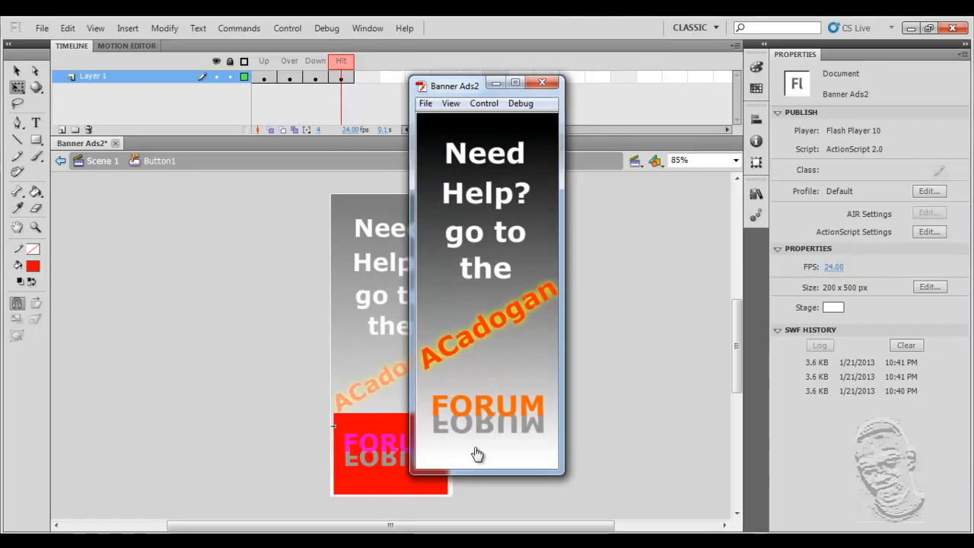
mouse_move(480, 470)
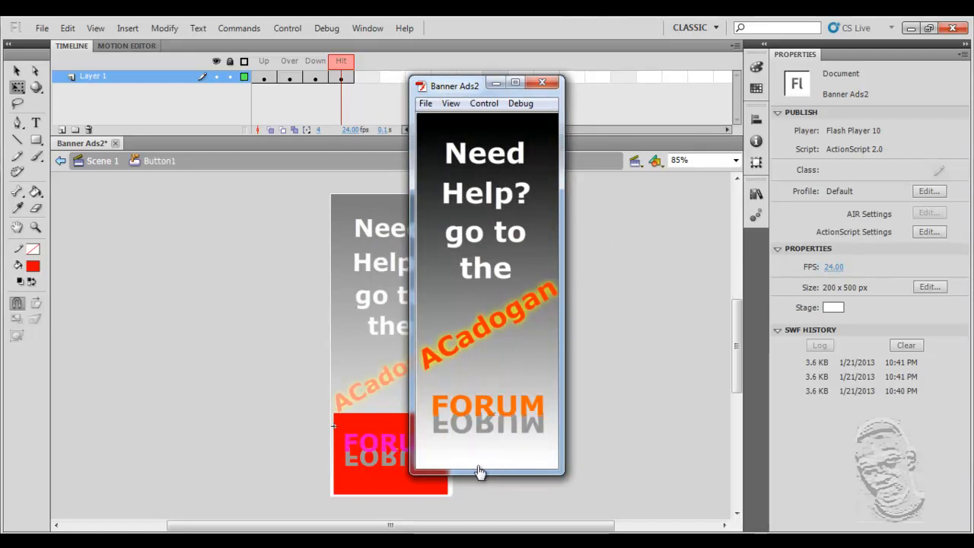